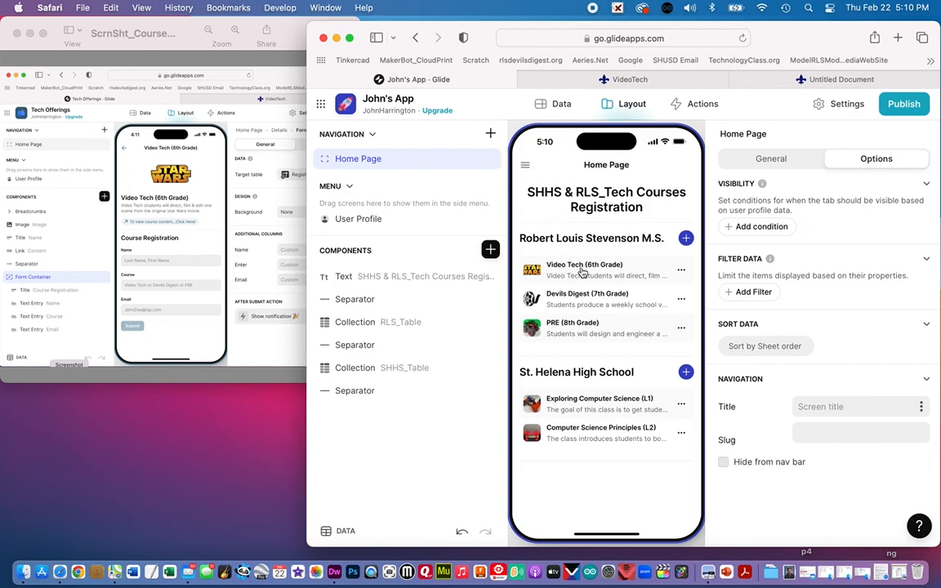
{"action": "mouse_move", "coordinate": [582, 273]}
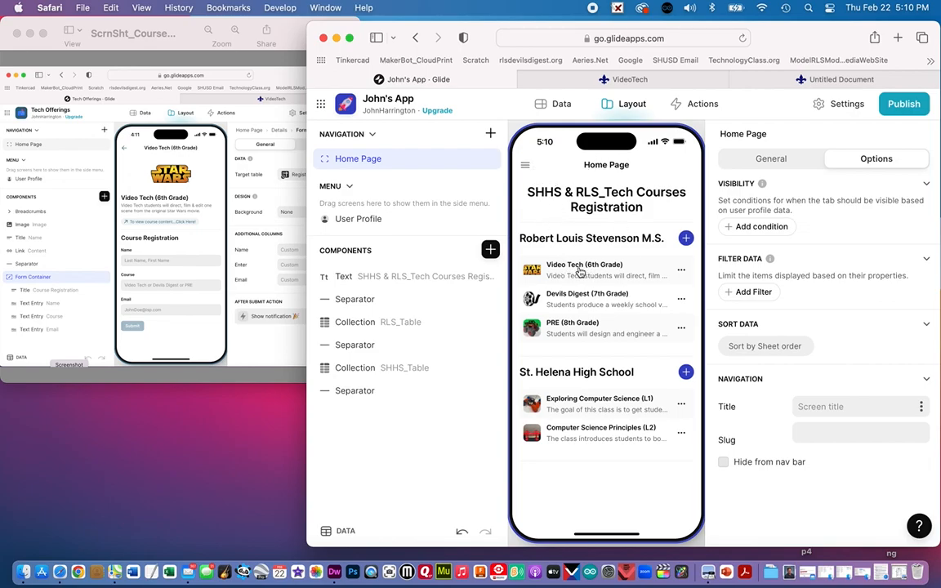
Open the Video Tech (6th Grade) detail screen and remove its Fields component
{"action": "left_click", "coordinate": [583, 270]}
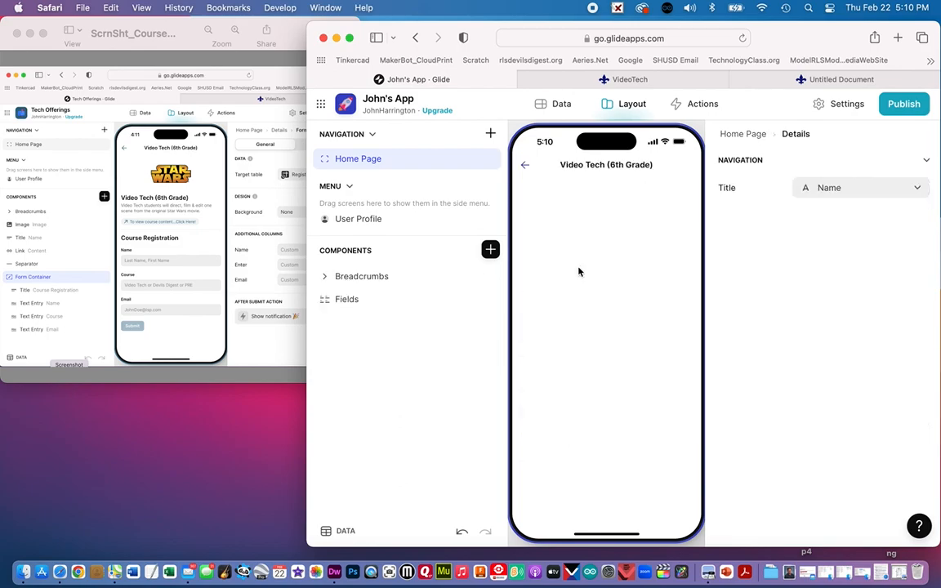
{"action": "mouse_move", "coordinate": [582, 230]}
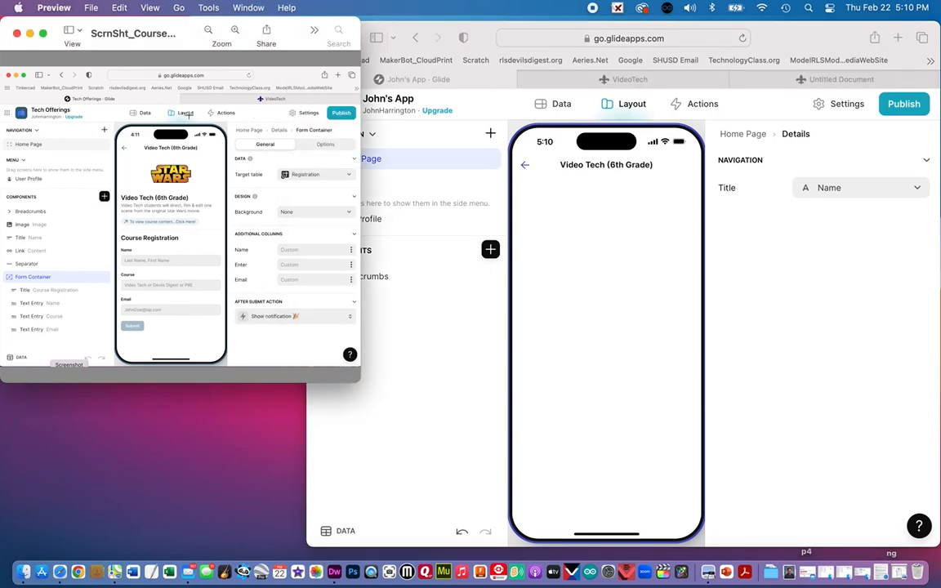
{"action": "mouse_move", "coordinate": [173, 150]}
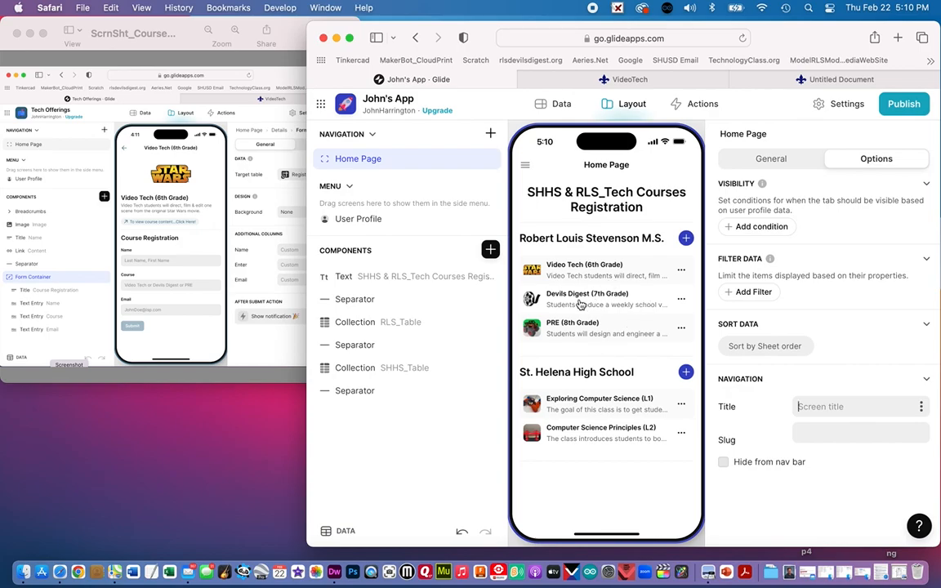
{"action": "left_click", "coordinate": [587, 298]}
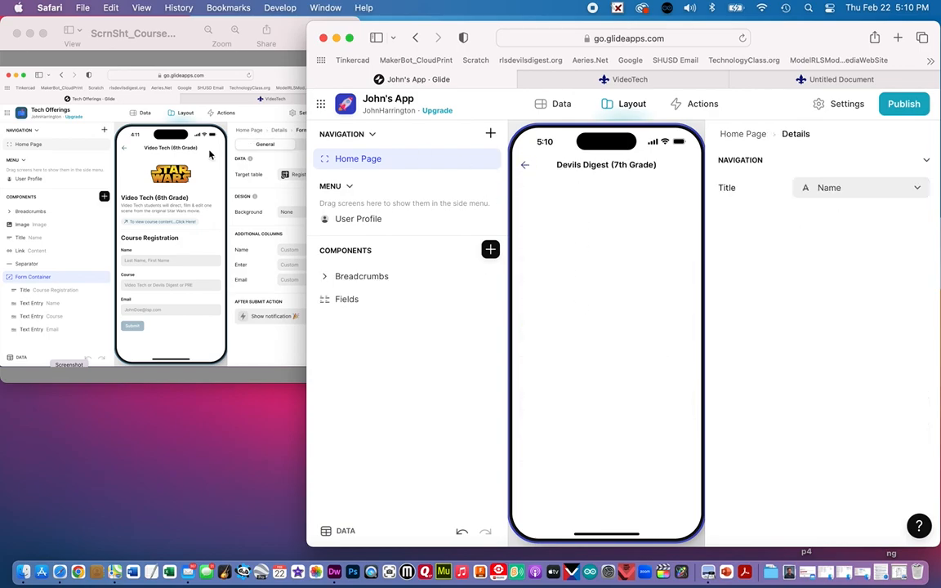
{"action": "mouse_move", "coordinate": [528, 168]}
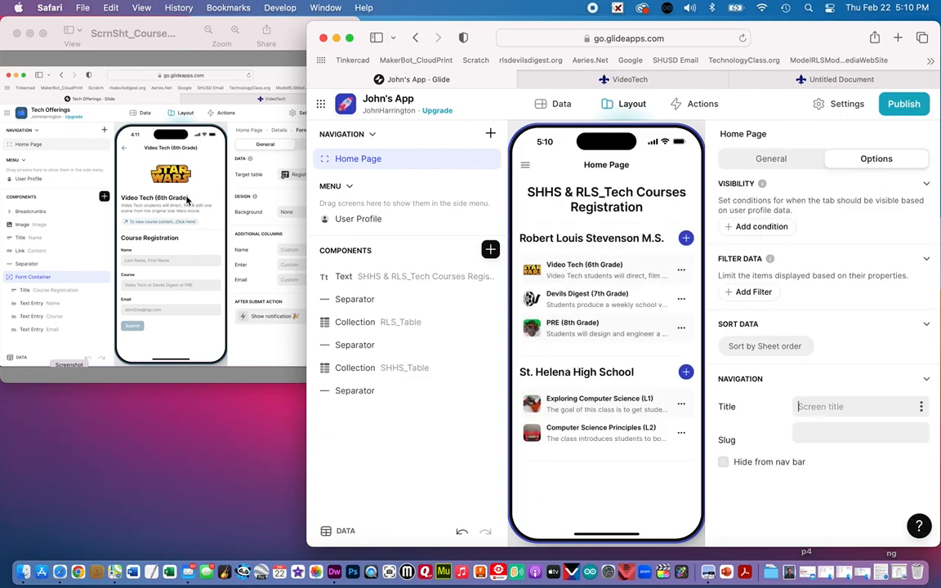
{"action": "mouse_move", "coordinate": [143, 187]}
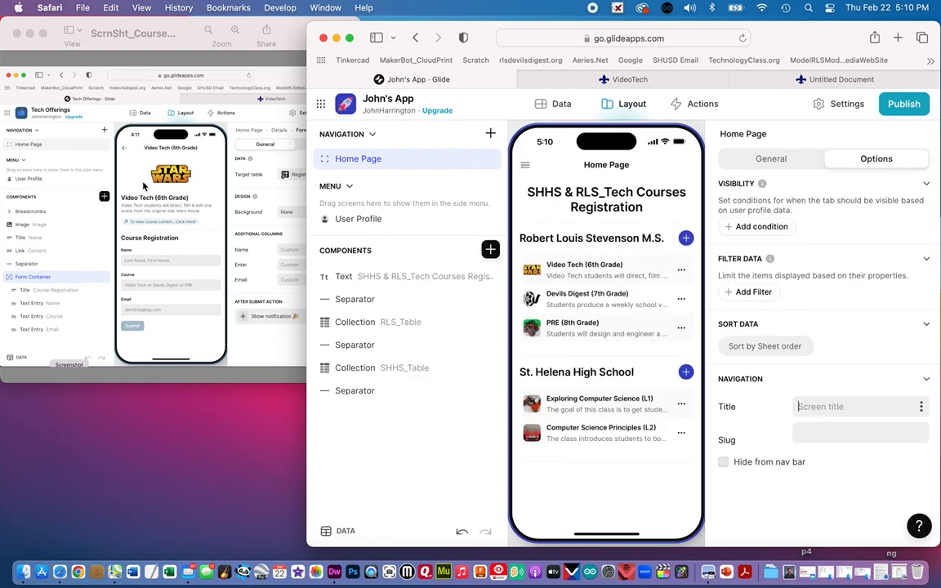
{"action": "mouse_move", "coordinate": [186, 213]}
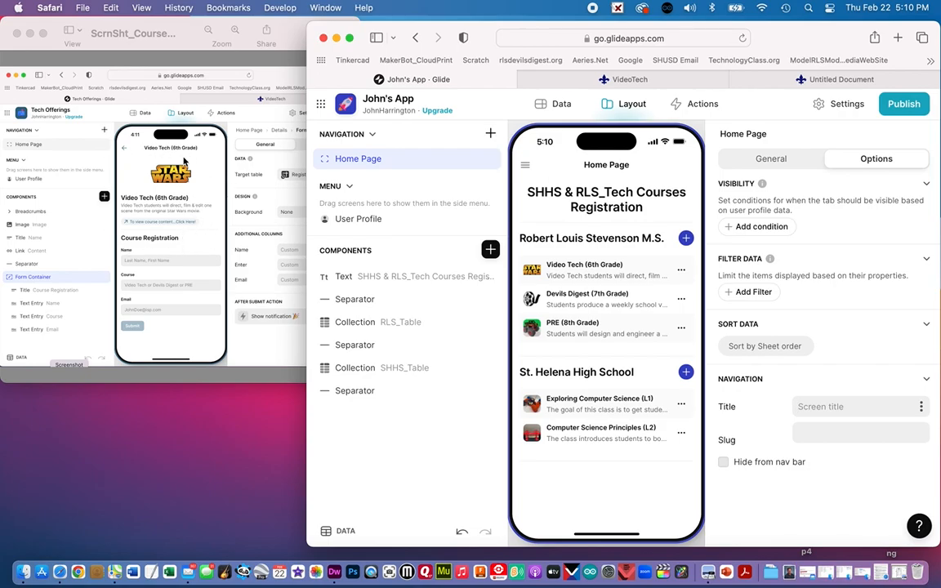
{"action": "mouse_move", "coordinate": [141, 221]}
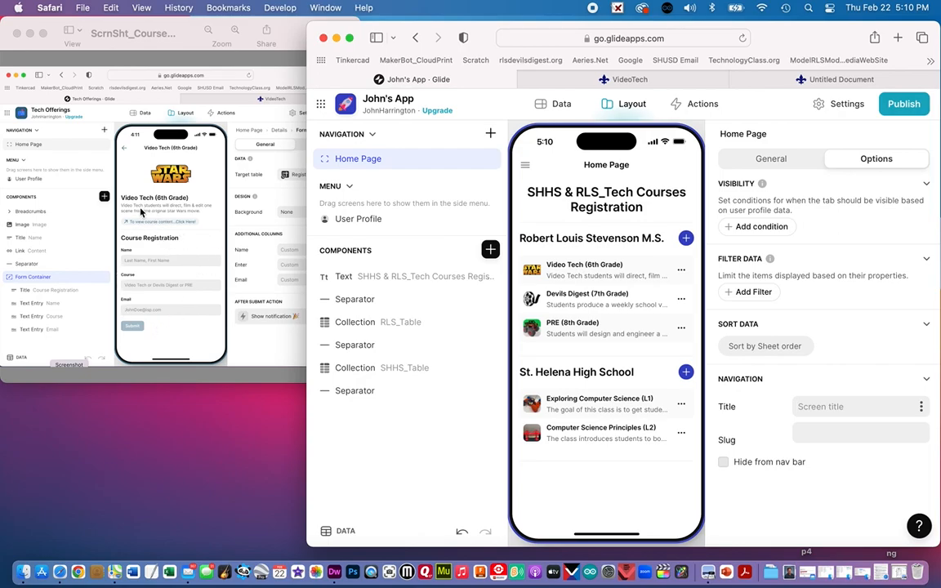
{"action": "mouse_move", "coordinate": [305, 358]}
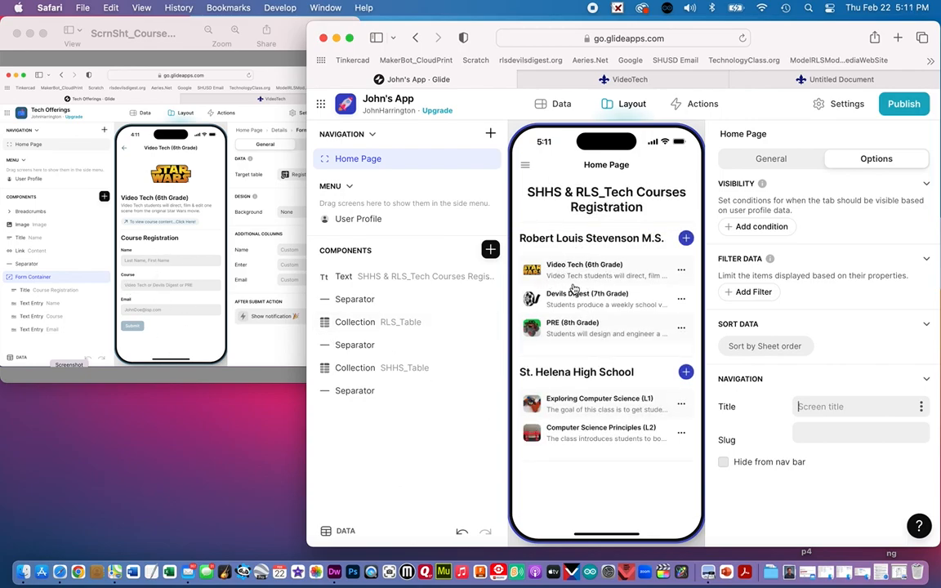
{"action": "mouse_move", "coordinate": [596, 278]}
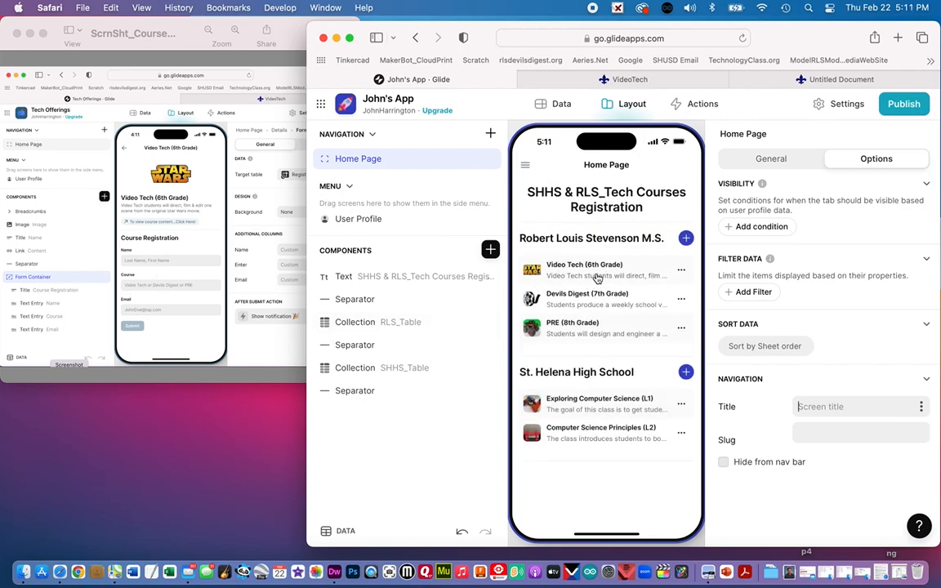
{"action": "mouse_move", "coordinate": [597, 275]}
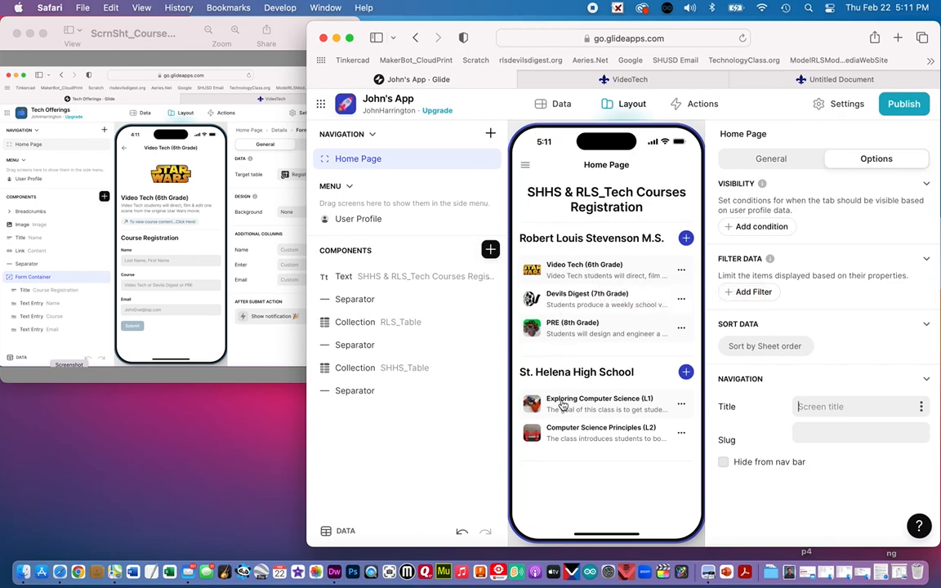
{"action": "mouse_move", "coordinate": [564, 304]}
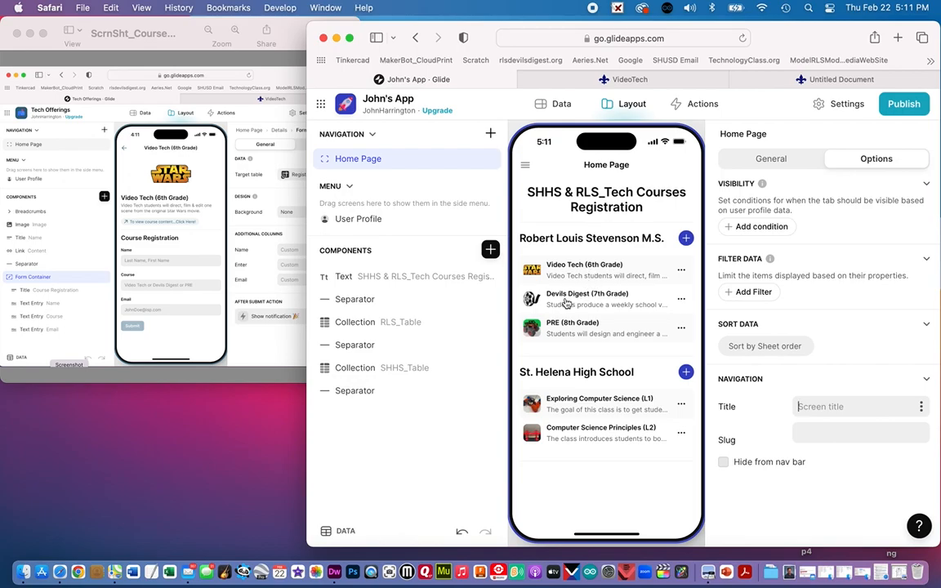
{"action": "mouse_move", "coordinate": [595, 276]}
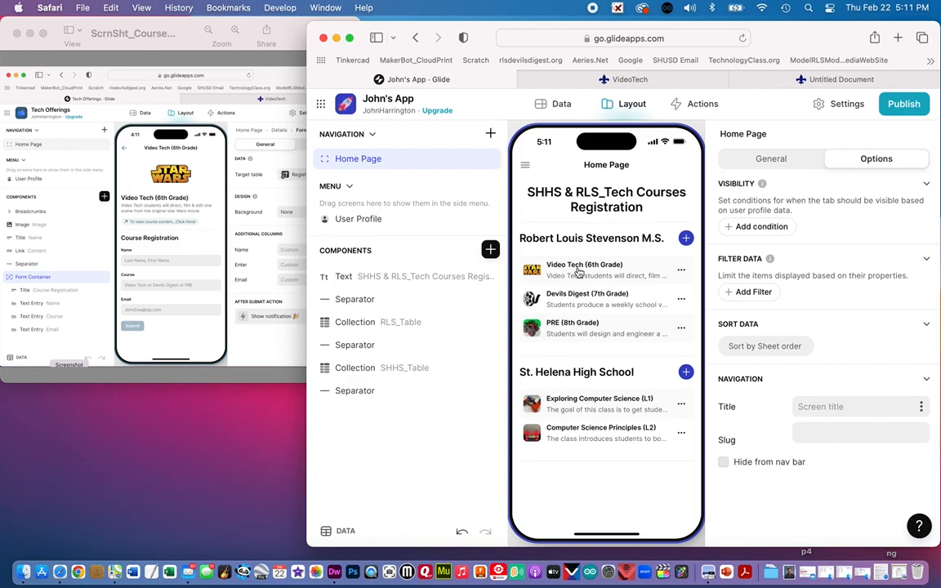
{"action": "mouse_move", "coordinate": [574, 274]}
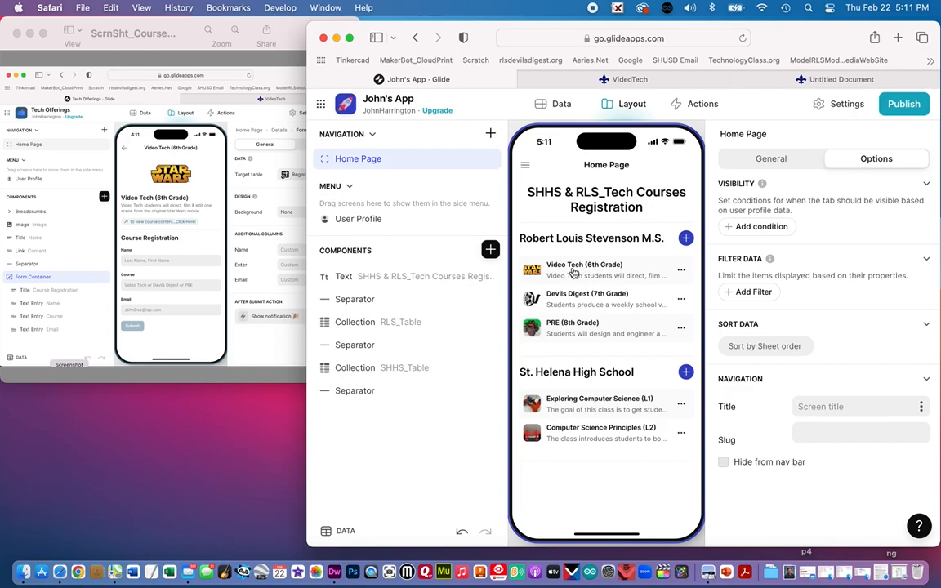
{"action": "left_click", "coordinate": [584, 269]}
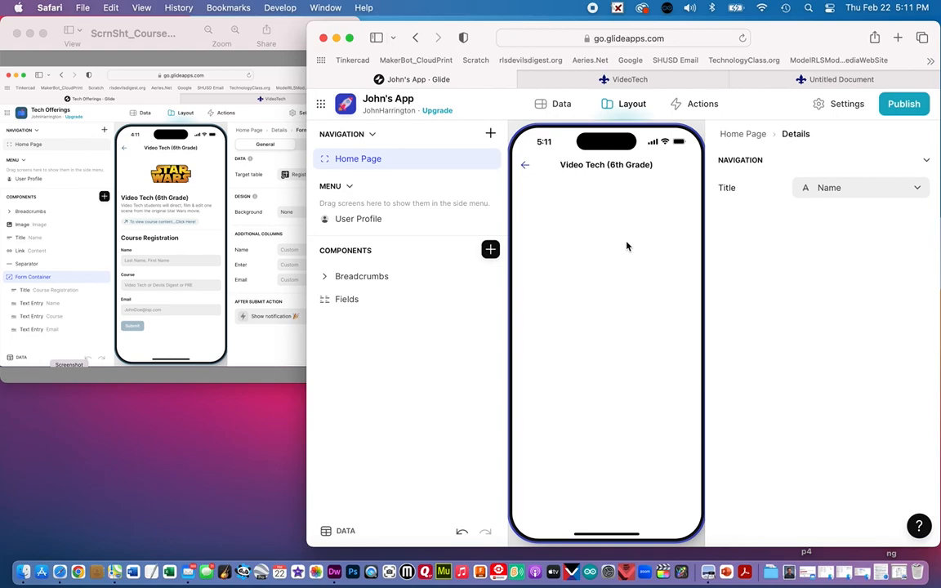
{"action": "mouse_move", "coordinate": [563, 208]}
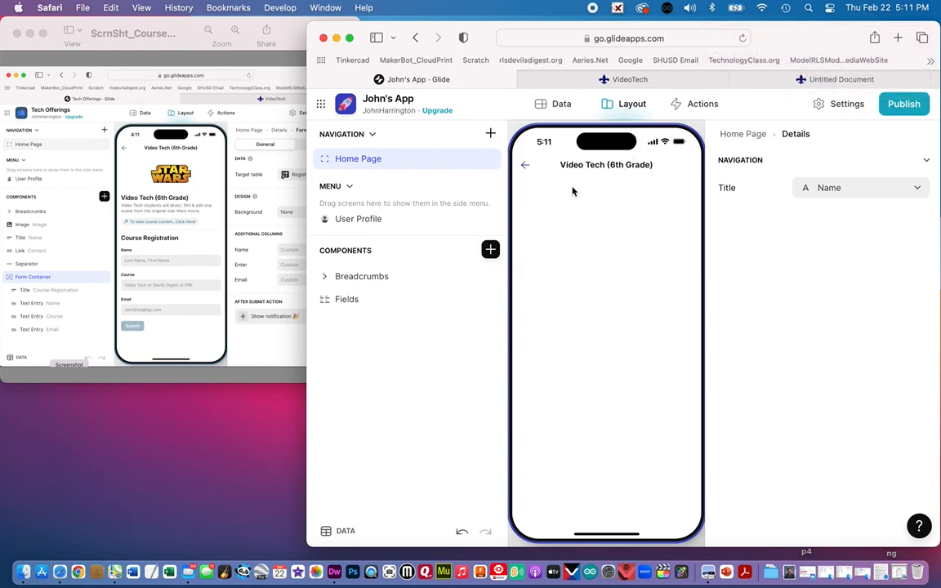
{"action": "mouse_move", "coordinate": [531, 184]}
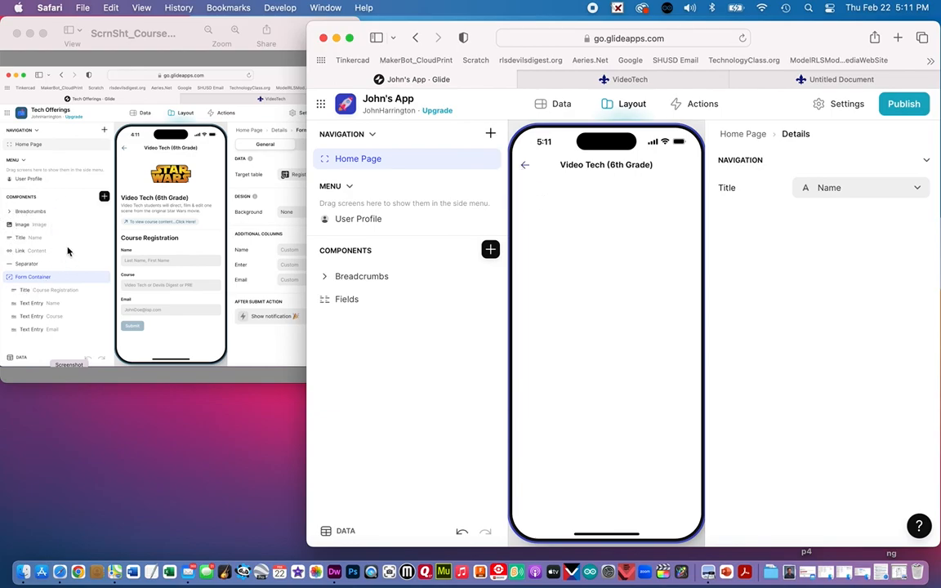
{"action": "mouse_move", "coordinate": [32, 229]}
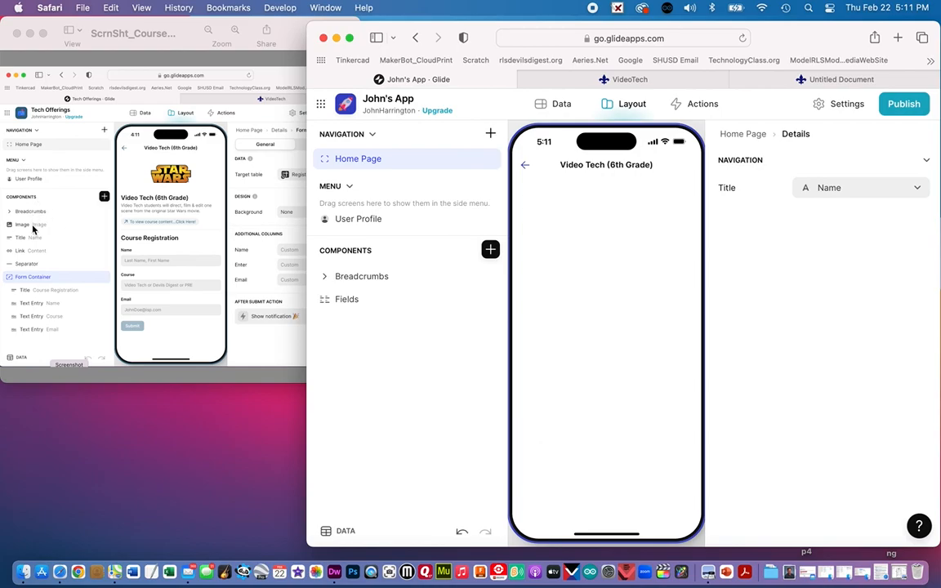
{"action": "mouse_move", "coordinate": [395, 340]}
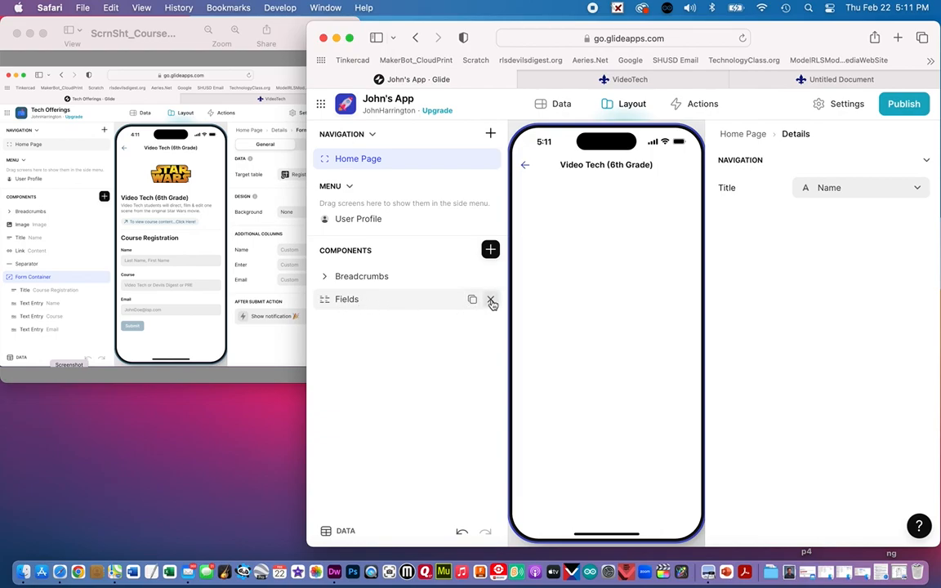
{"action": "left_click", "coordinate": [491, 299]}
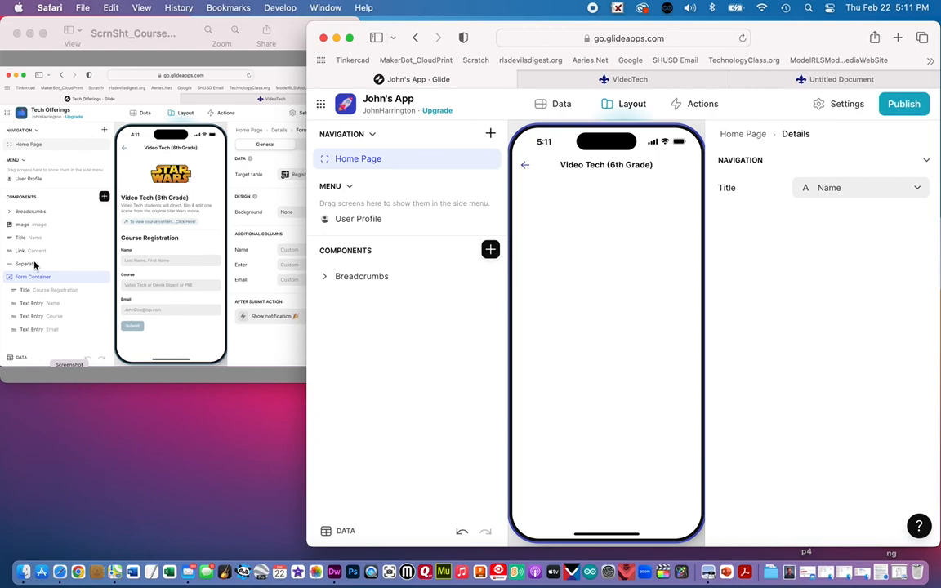
{"action": "mouse_move", "coordinate": [31, 230]}
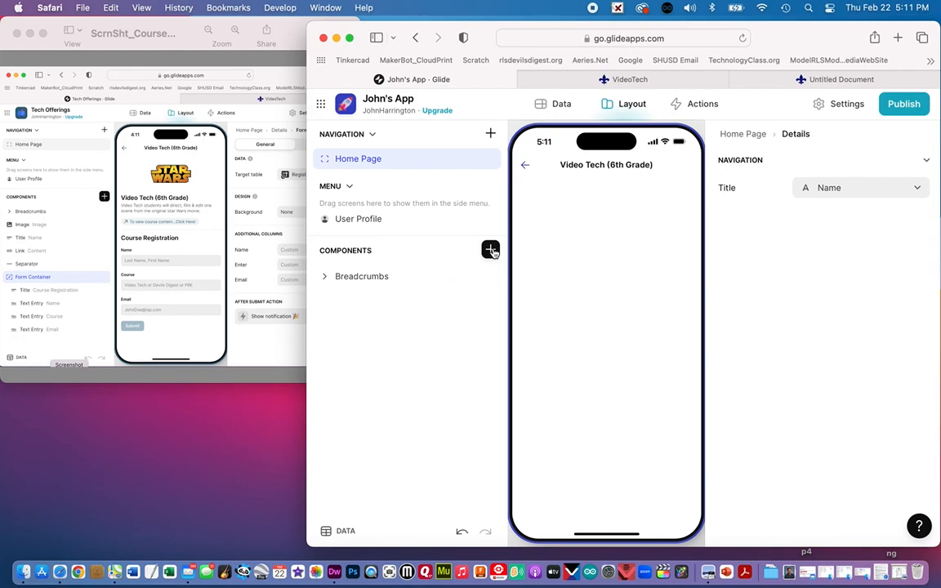
Add an Image component from the Content section, showing the Star Wars logo
{"action": "left_click", "coordinate": [491, 250]}
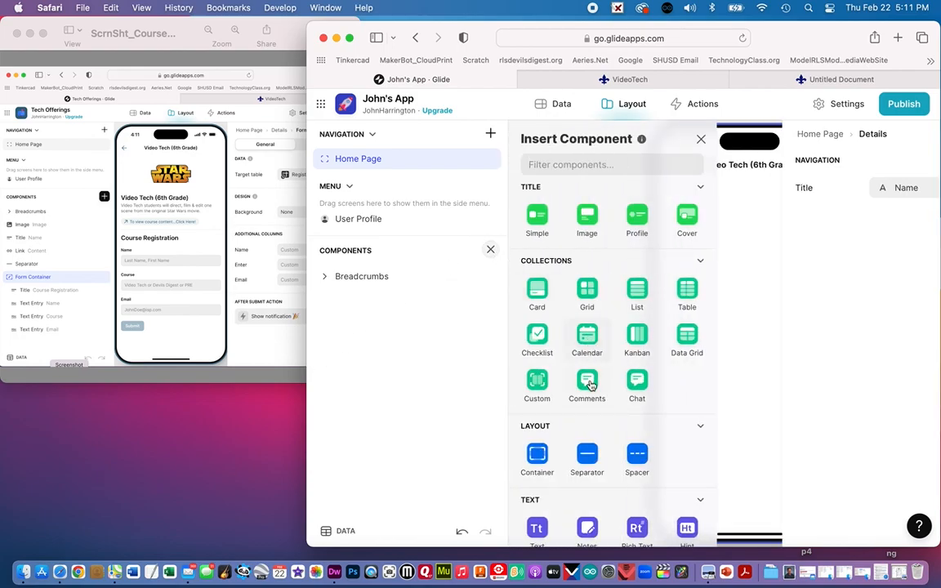
{"action": "scroll", "scroll_direction": "down", "scroll_amount": 3}
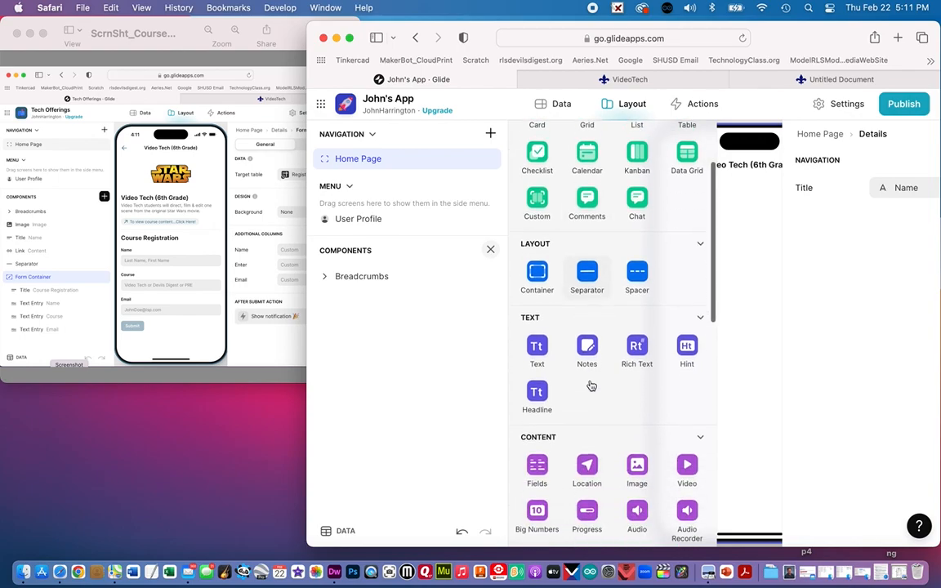
{"action": "scroll", "scroll_direction": "down", "scroll_amount": 3}
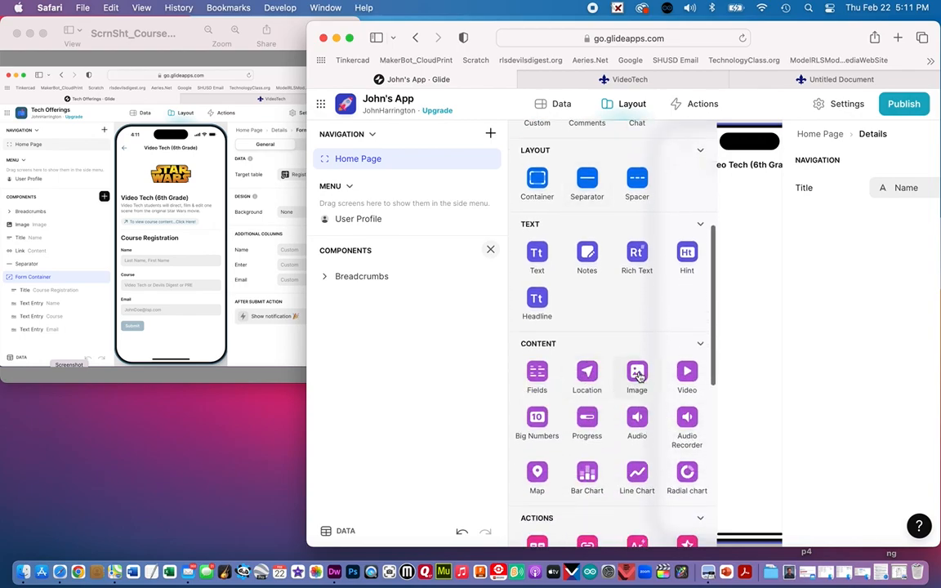
{"action": "left_click", "coordinate": [636, 375]}
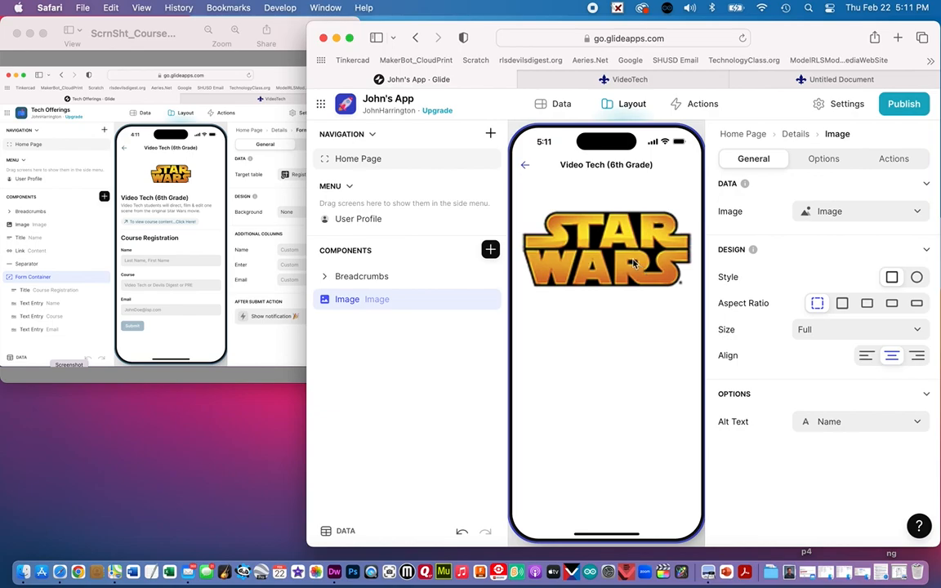
{"action": "mouse_move", "coordinate": [844, 264]}
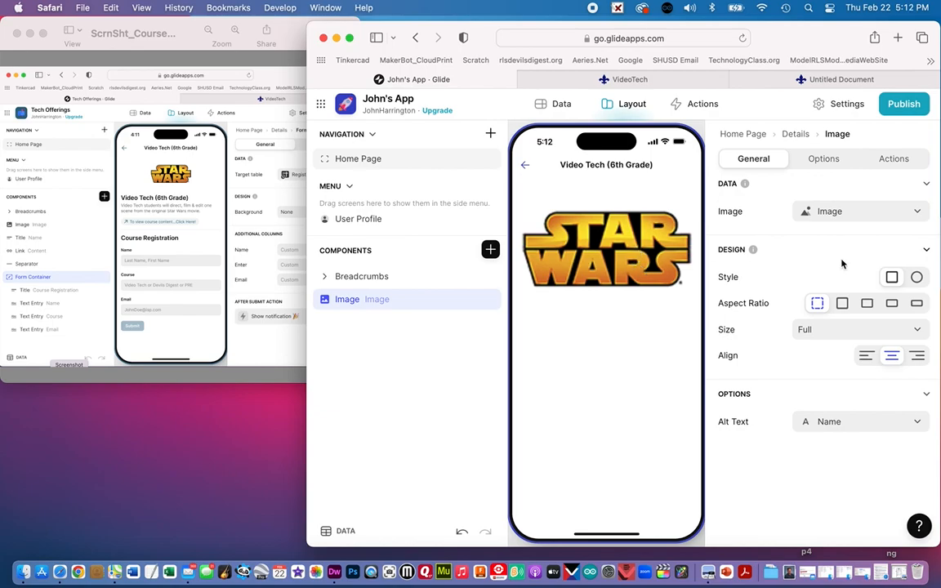
{"action": "mouse_move", "coordinate": [832, 351]}
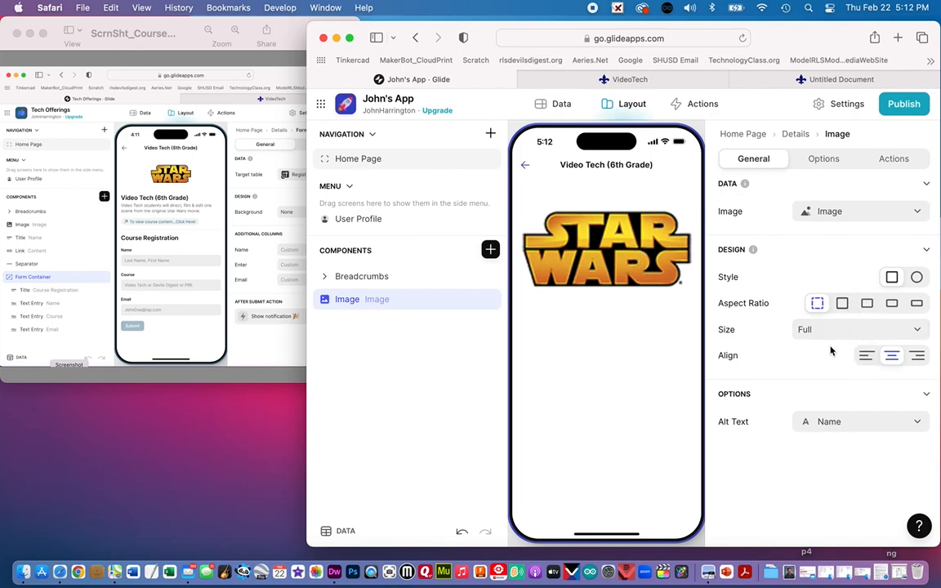
Make the Star Wars image Small and add a Simple title component below it
{"action": "left_click", "coordinate": [858, 329]}
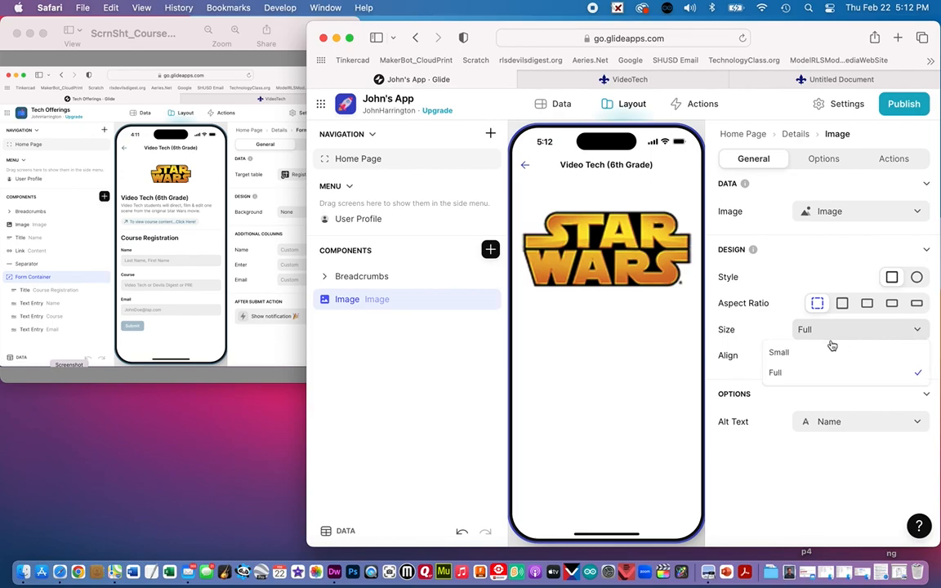
{"action": "left_click", "coordinate": [779, 352]}
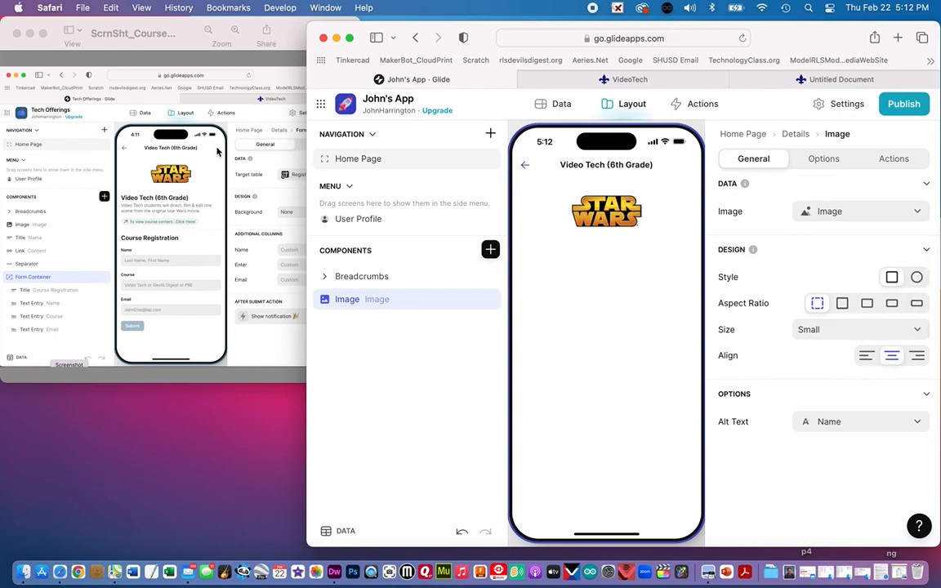
{"action": "mouse_move", "coordinate": [197, 237]}
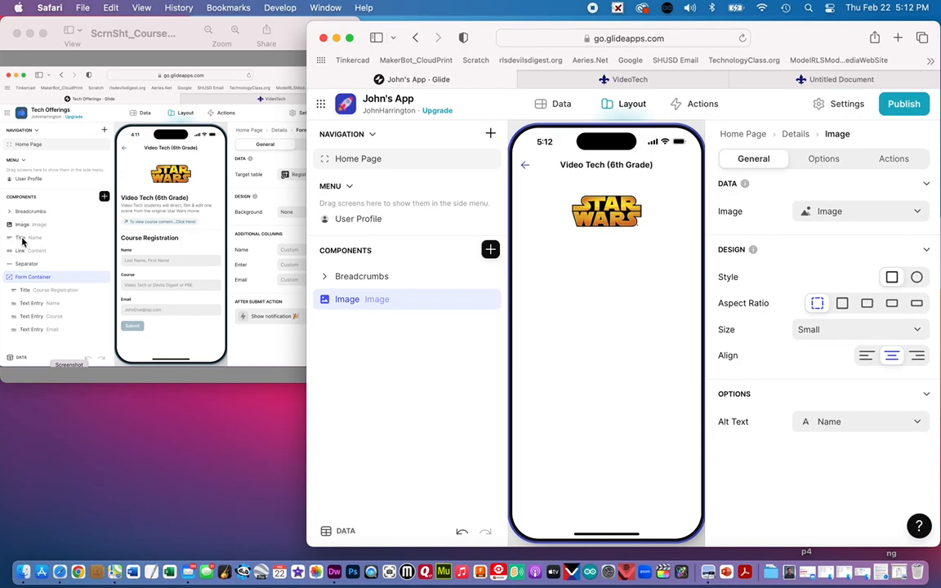
{"action": "mouse_move", "coordinate": [34, 239]}
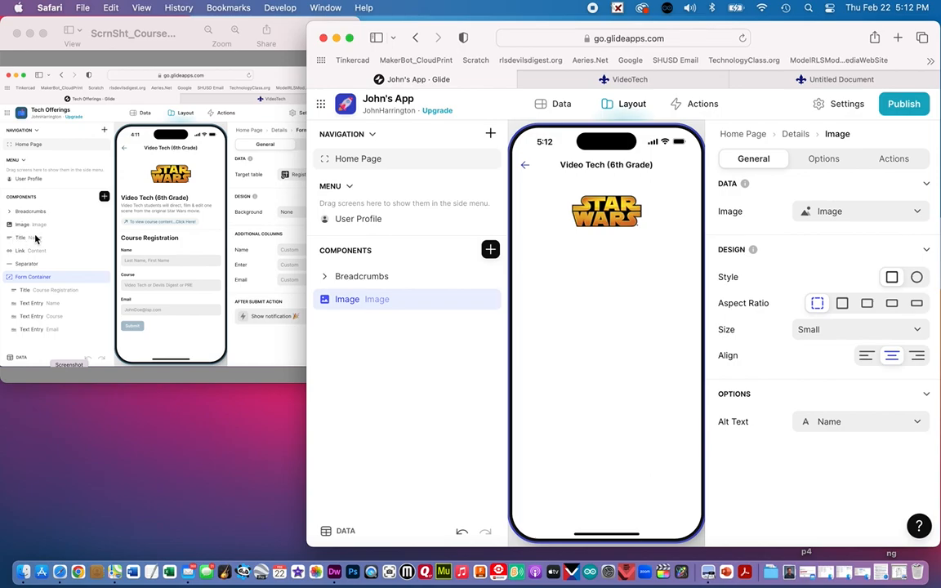
{"action": "mouse_move", "coordinate": [180, 213]}
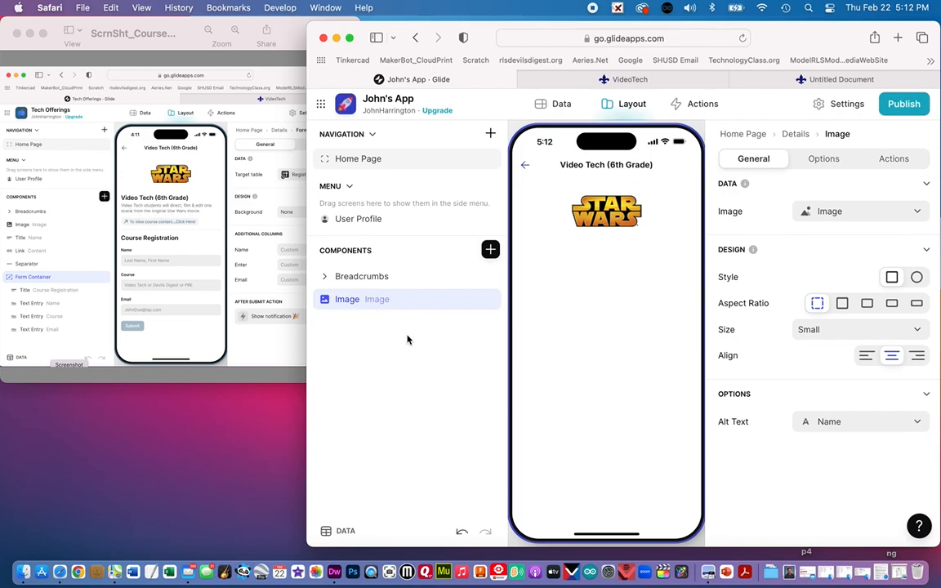
{"action": "left_click", "coordinate": [491, 250]}
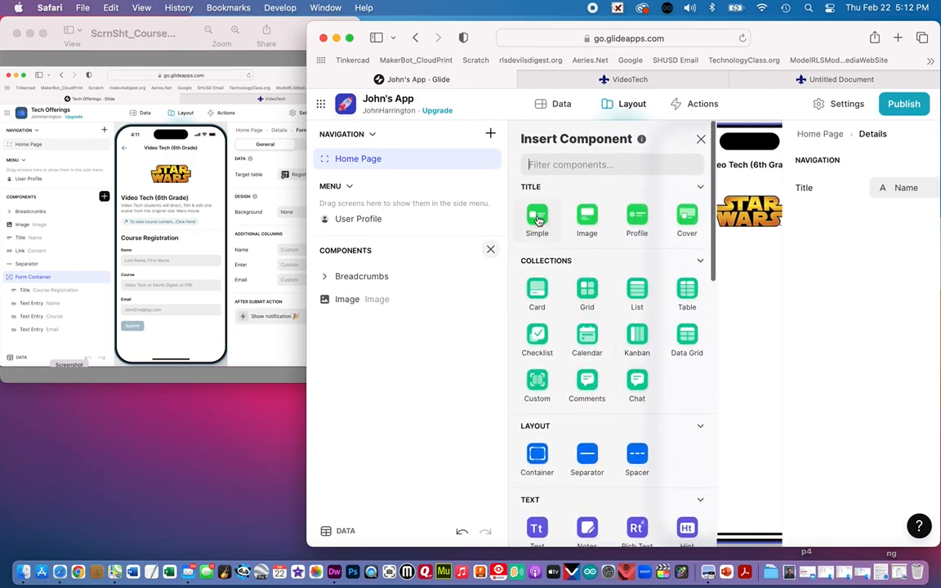
{"action": "mouse_move", "coordinate": [537, 219]}
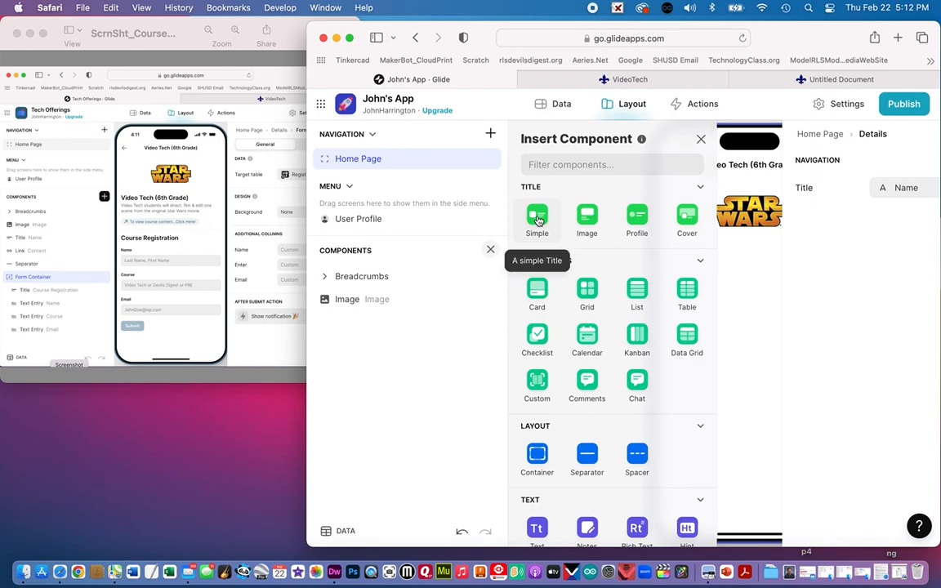
{"action": "left_click", "coordinate": [536, 219]}
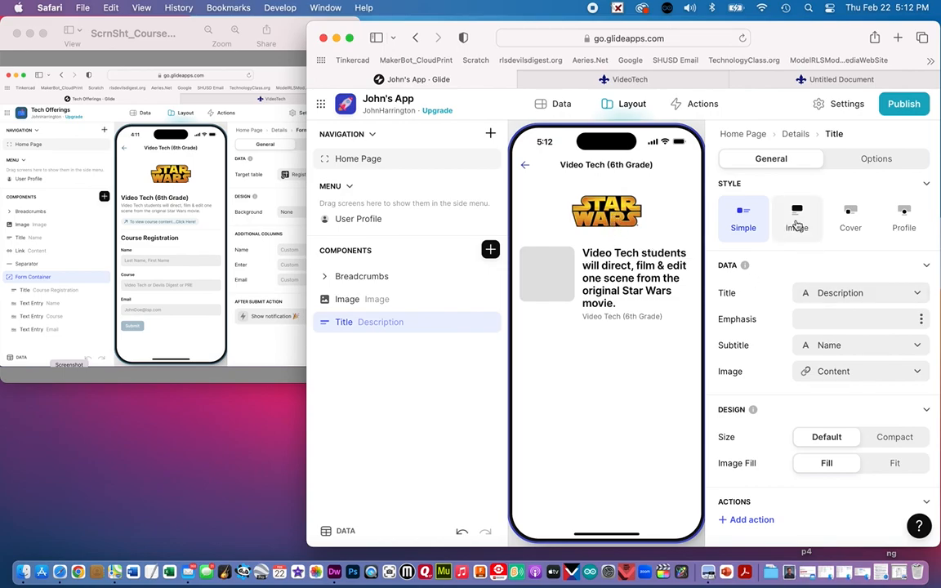
Try the Cover title style, return to Simple, and clear the title's image
{"action": "left_click", "coordinate": [850, 218]}
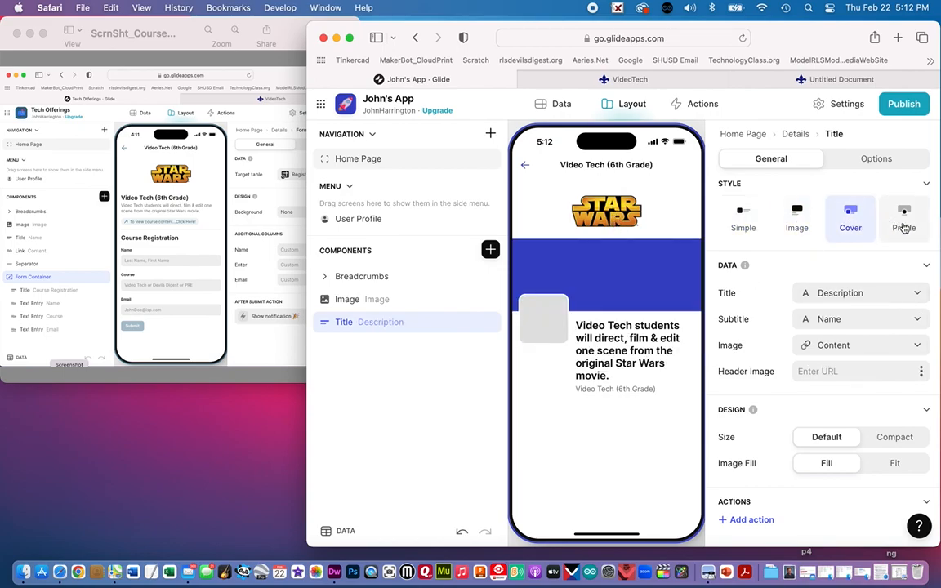
{"action": "left_click", "coordinate": [744, 218]}
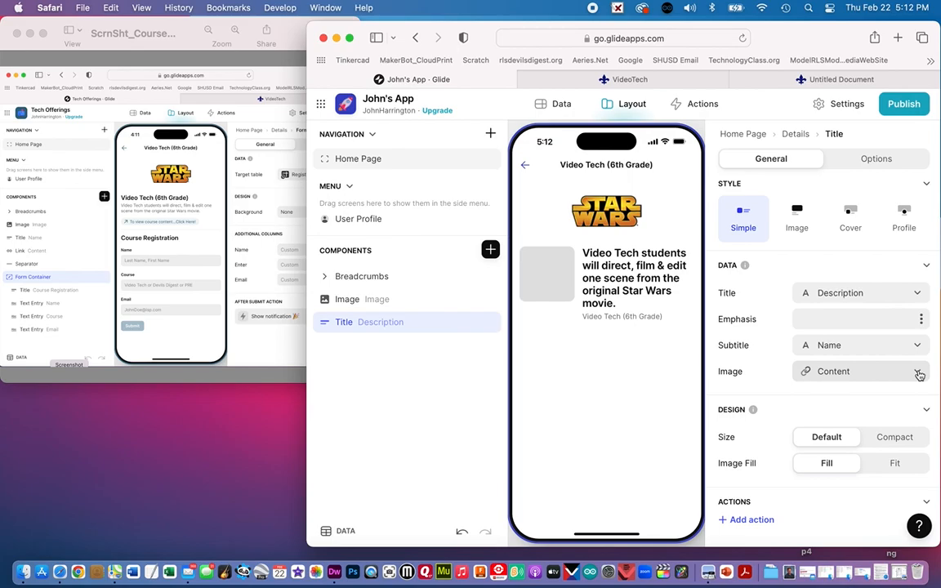
{"action": "left_click", "coordinate": [919, 373]}
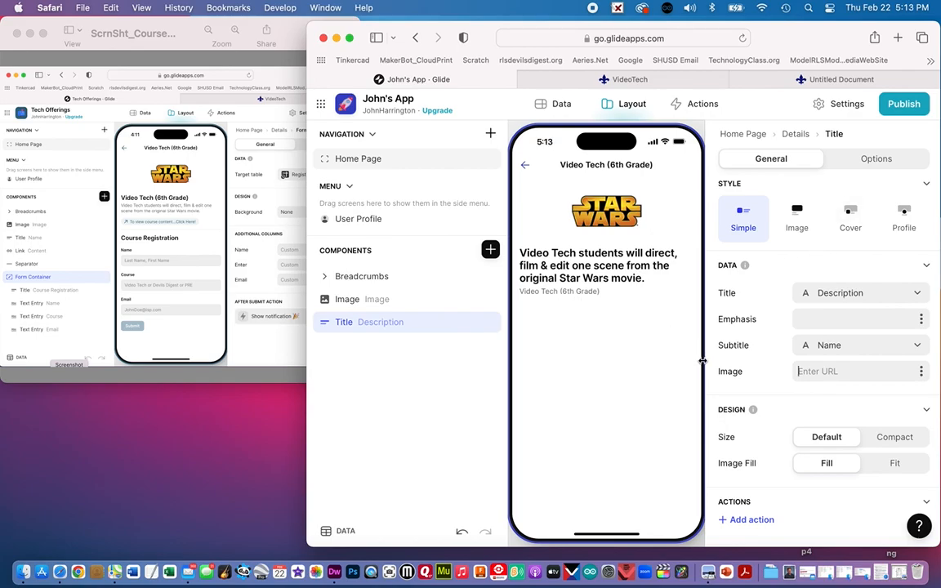
{"action": "mouse_move", "coordinate": [775, 352]}
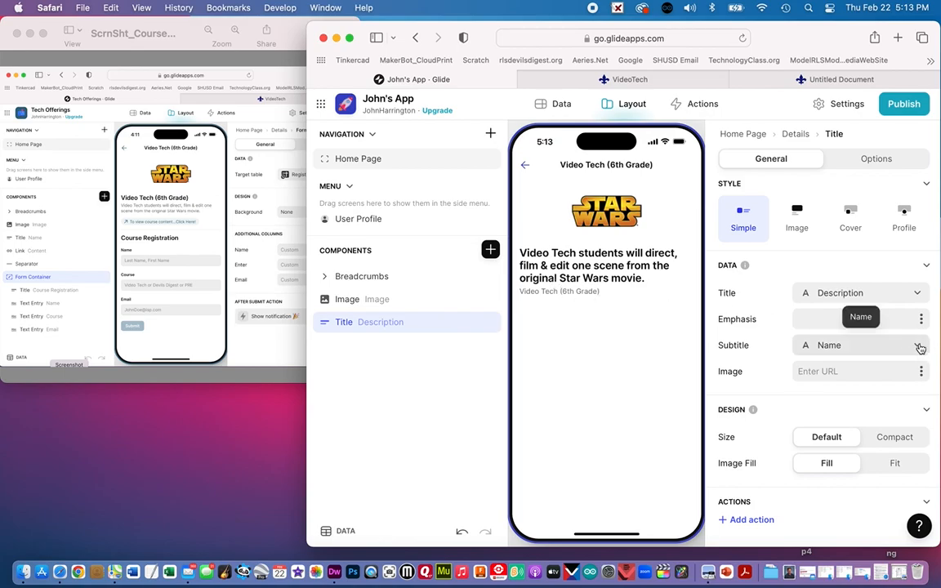
Set the title component's Title to Name and Subtitle to Description
{"action": "left_click", "coordinate": [860, 292]}
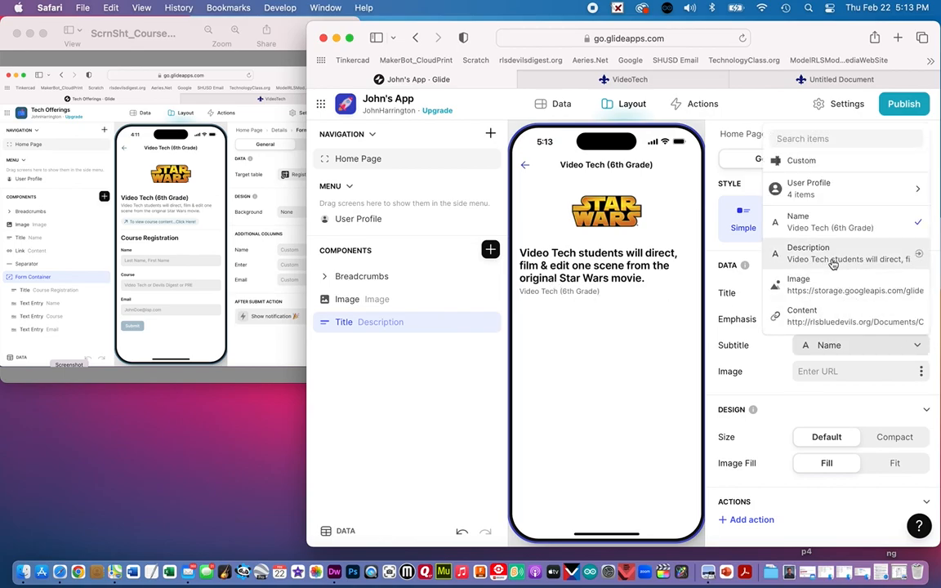
{"action": "left_click", "coordinate": [834, 253]}
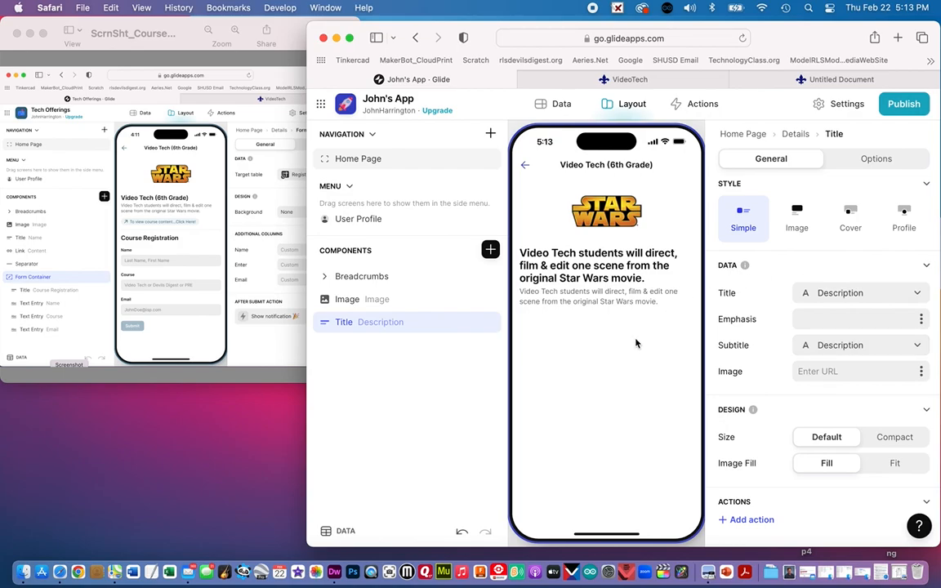
{"action": "mouse_move", "coordinate": [764, 301]}
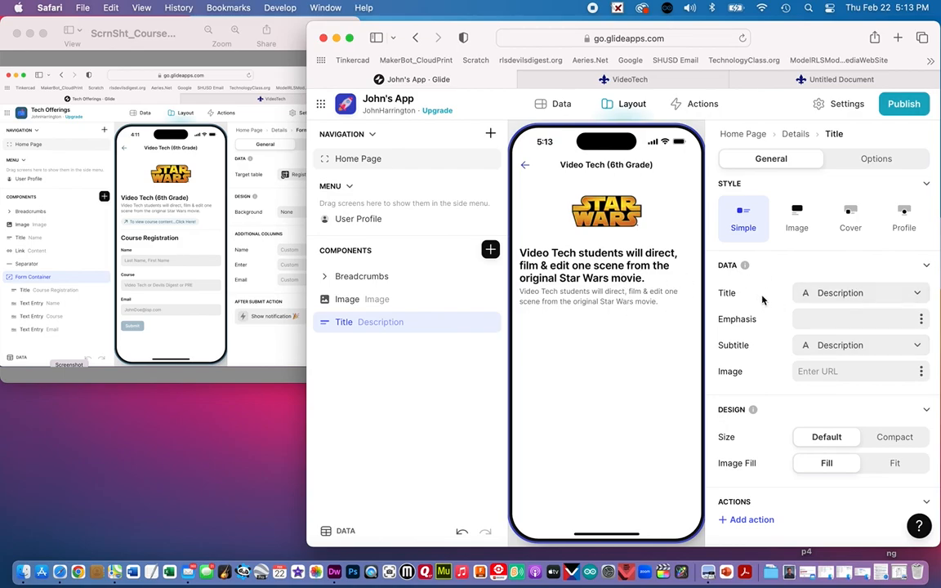
{"action": "left_click", "coordinate": [860, 293]}
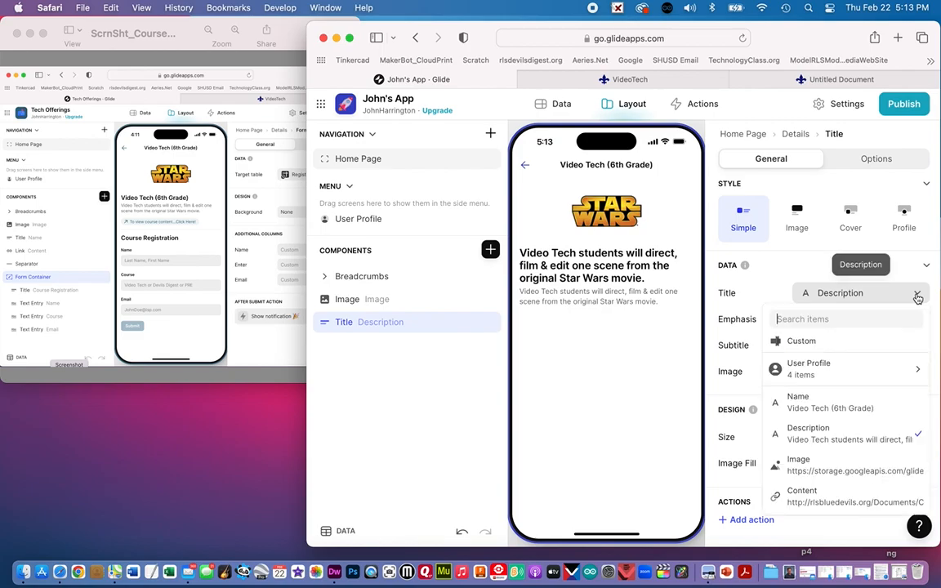
{"action": "left_click", "coordinate": [798, 396]}
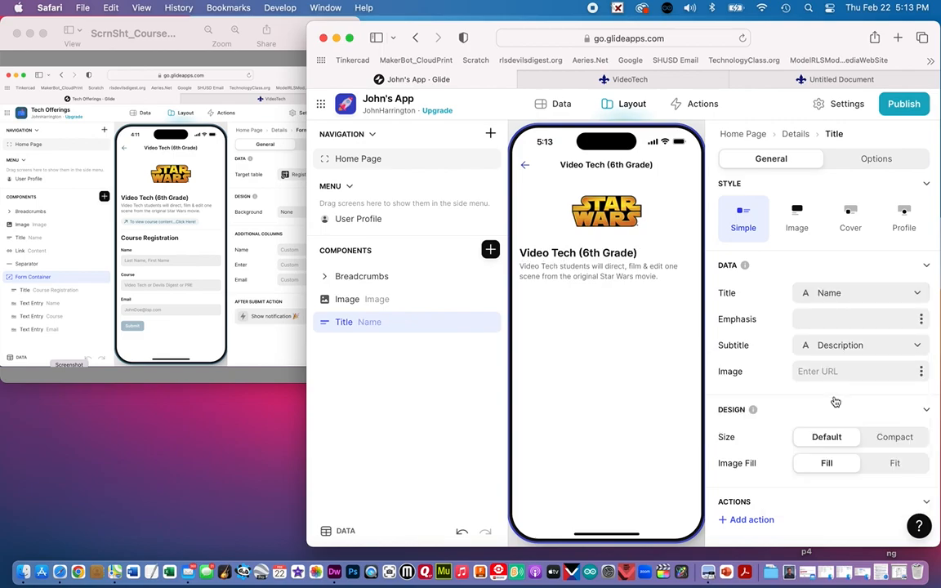
{"action": "mouse_move", "coordinate": [592, 198]}
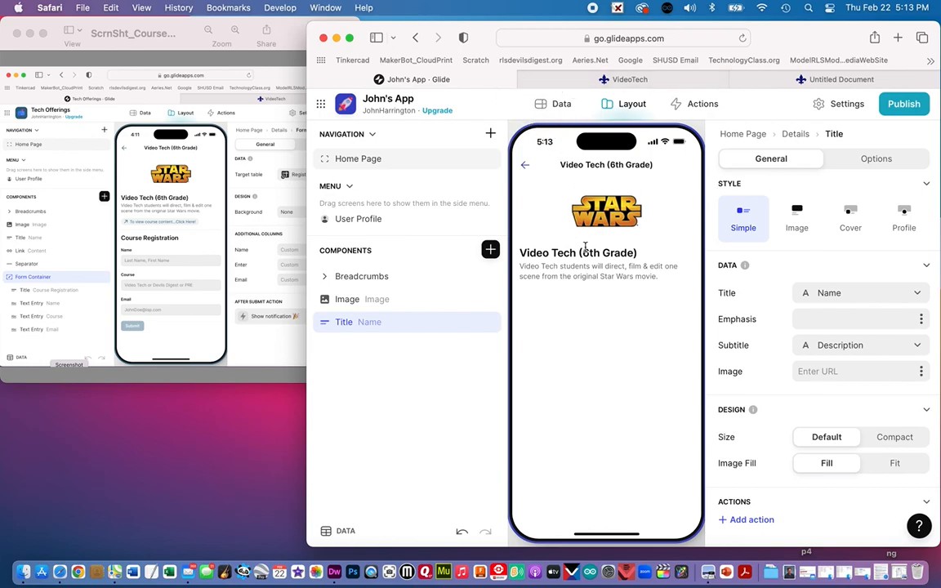
{"action": "mouse_move", "coordinate": [656, 329]}
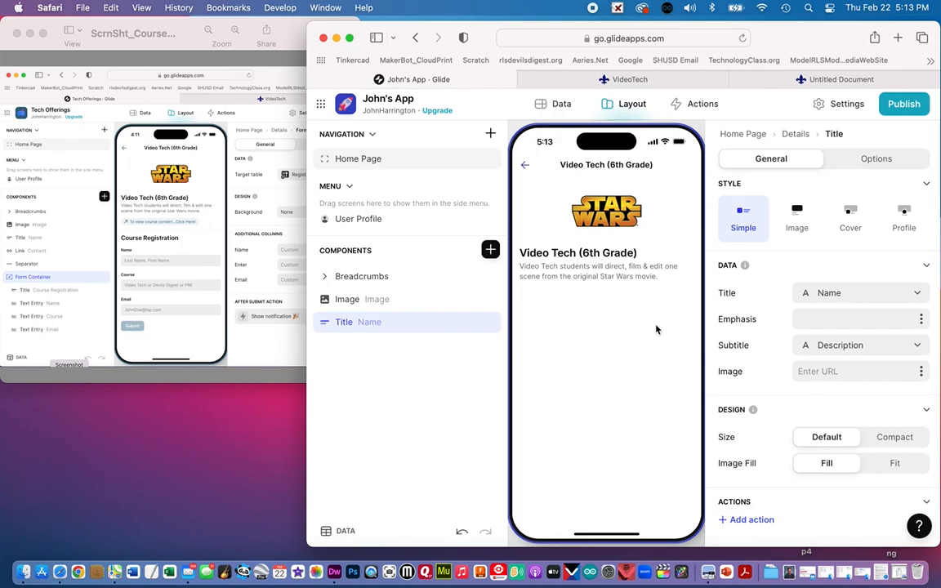
{"action": "mouse_move", "coordinate": [670, 285]}
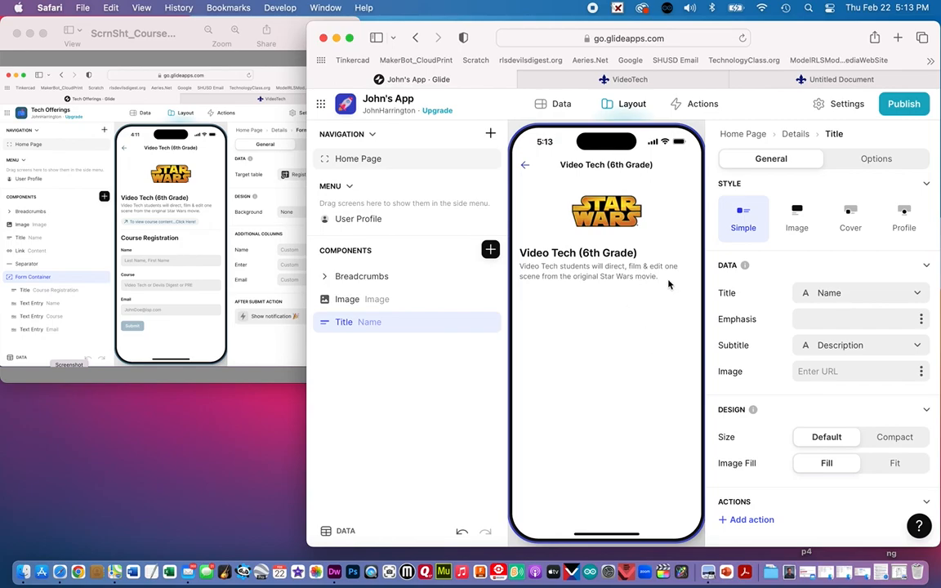
{"action": "mouse_move", "coordinate": [162, 229]}
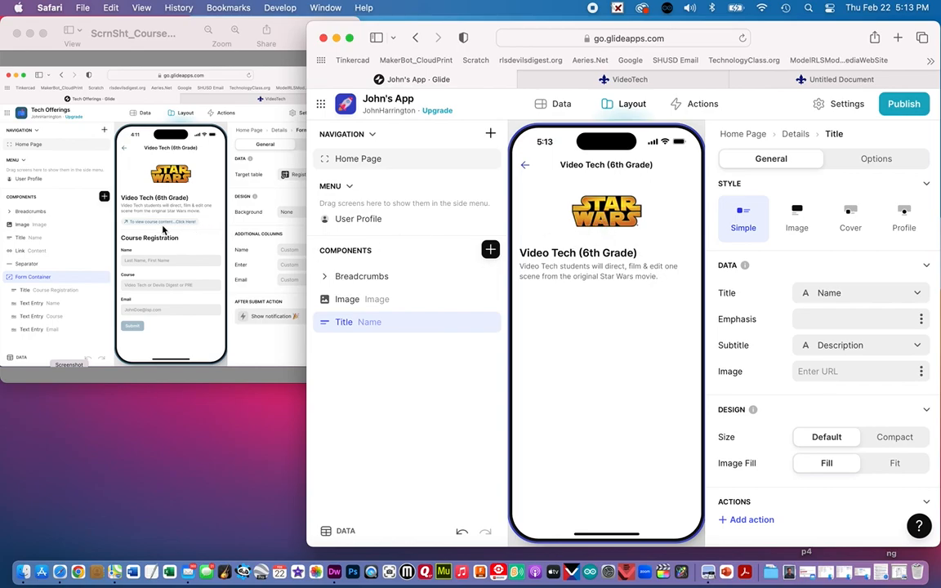
{"action": "mouse_move", "coordinate": [151, 232]}
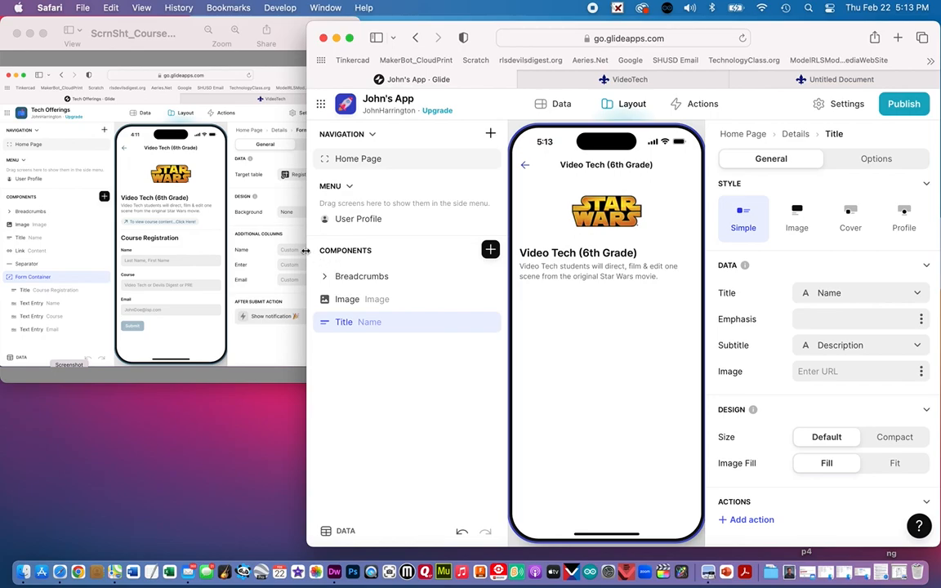
{"action": "mouse_move", "coordinate": [159, 229]}
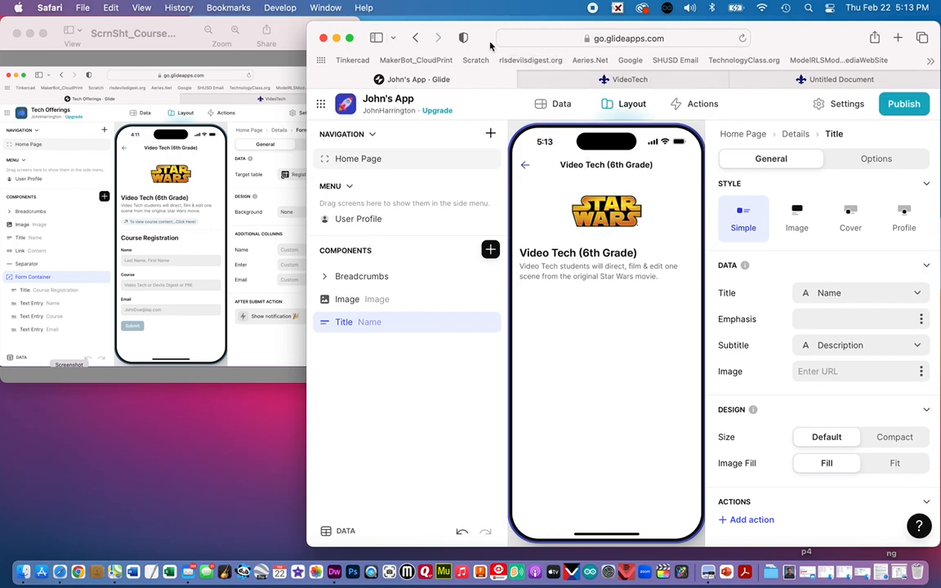
{"action": "mouse_move", "coordinate": [504, 270]}
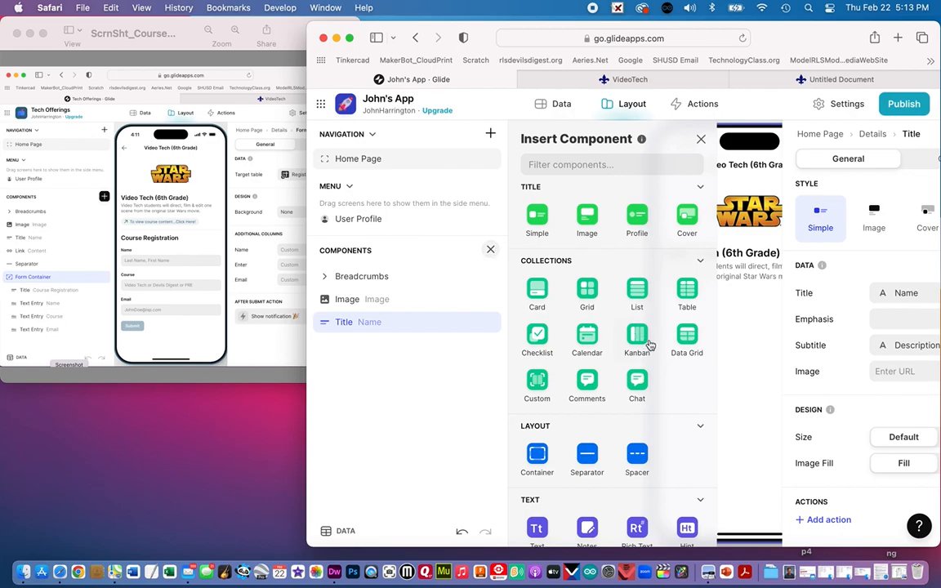
Scroll down the Insert Component panel to reach the Link component
{"action": "scroll", "scroll_direction": "down", "scroll_amount": 3}
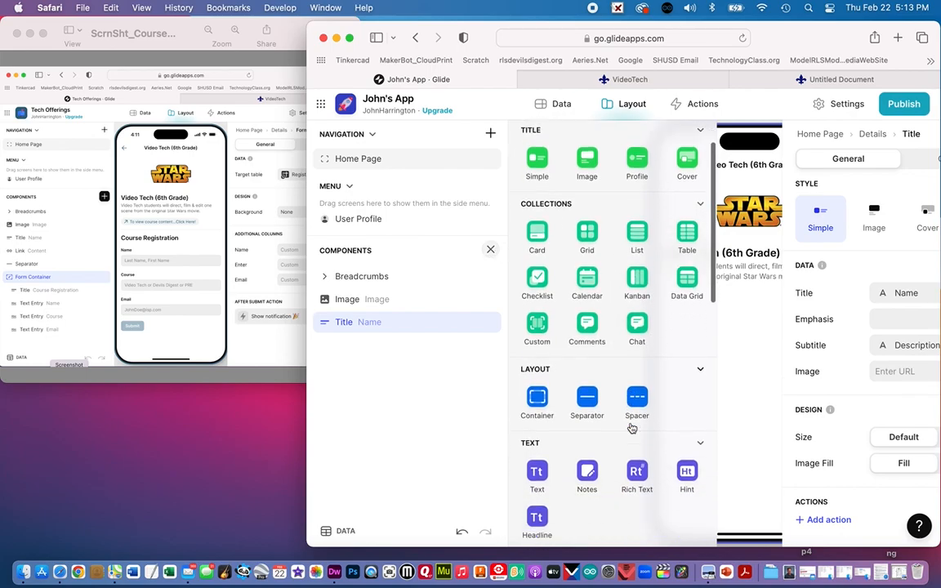
{"action": "scroll", "scroll_direction": "down", "scroll_amount": 3}
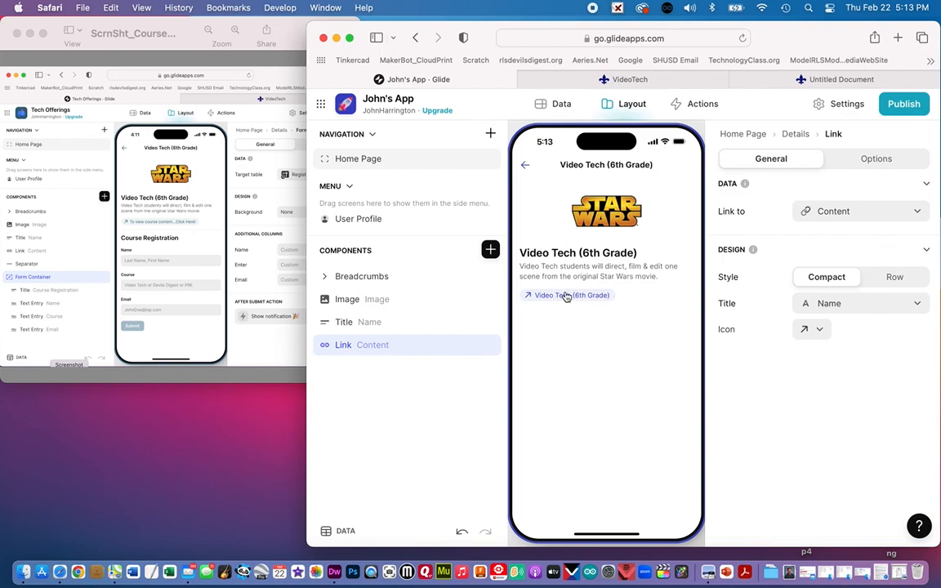
{"action": "mouse_move", "coordinate": [148, 229]}
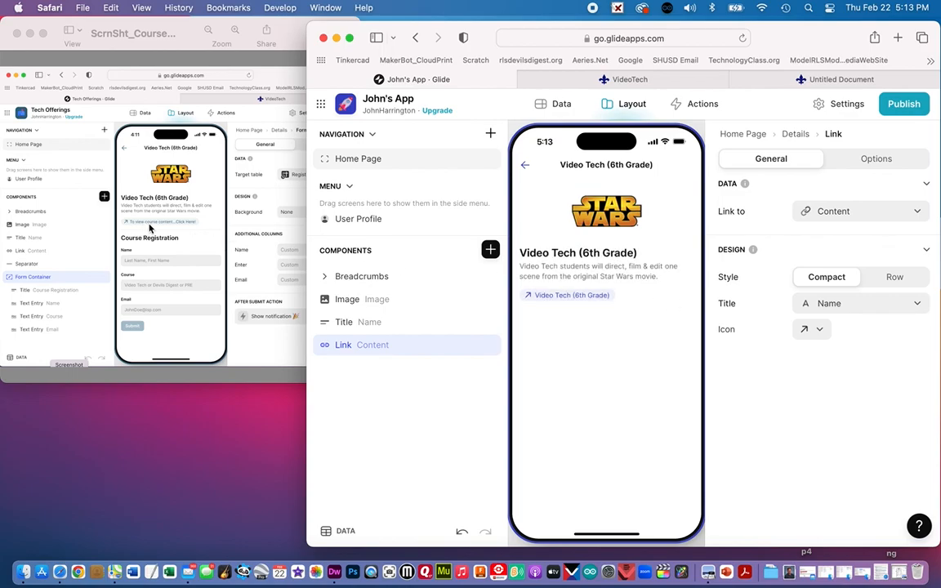
{"action": "mouse_move", "coordinate": [195, 229]}
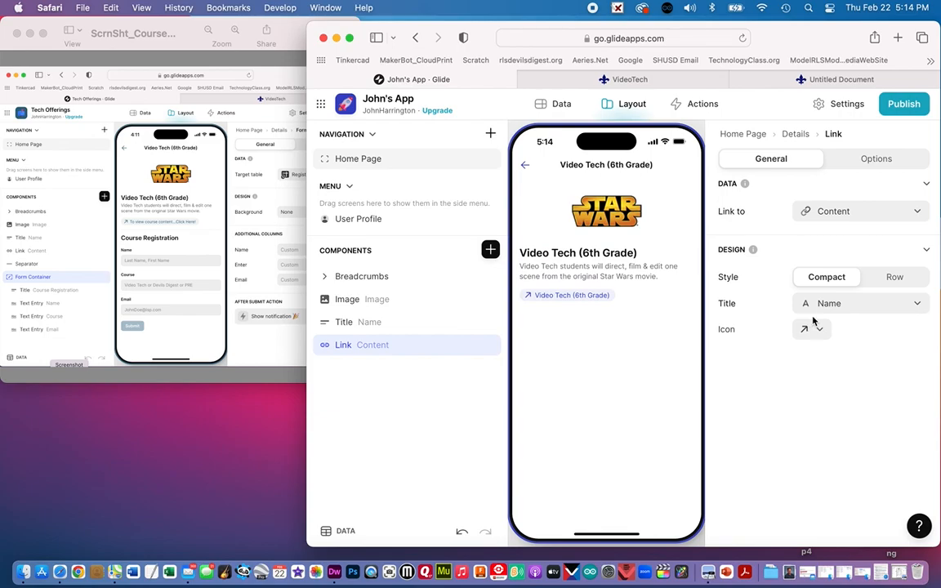
Change the link's title to 'To view course content...click here!'
{"action": "left_click", "coordinate": [859, 303]}
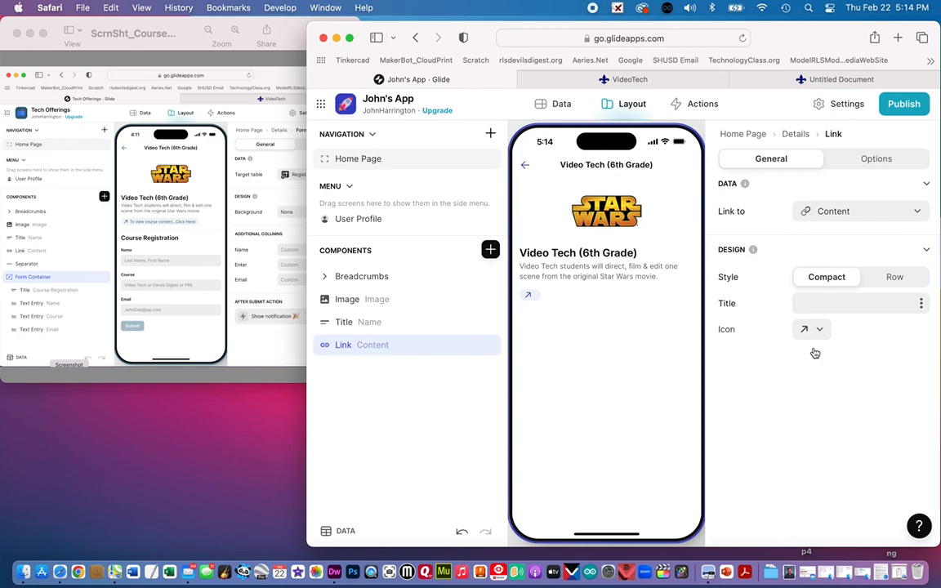
{"action": "type", "text": "To"}
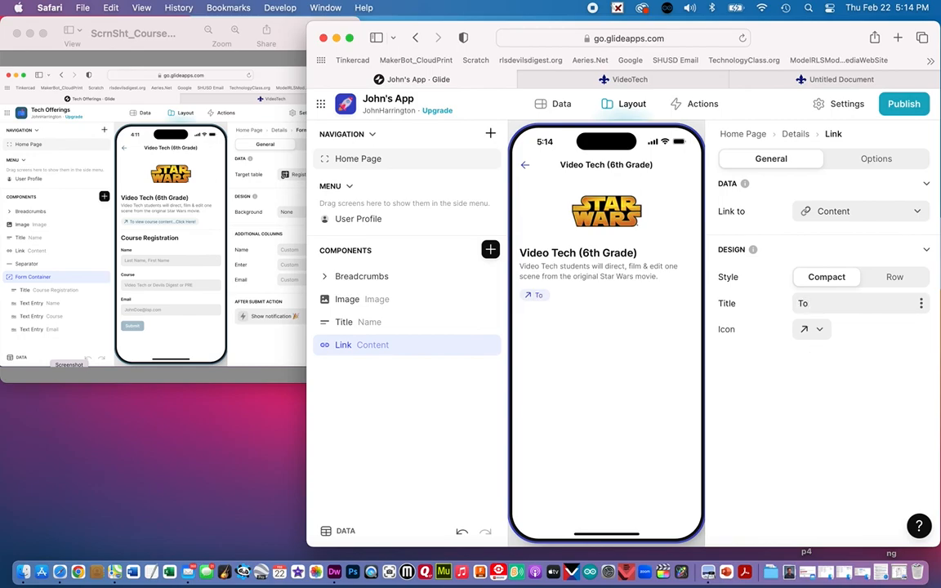
{"action": "type", "text": "view"}
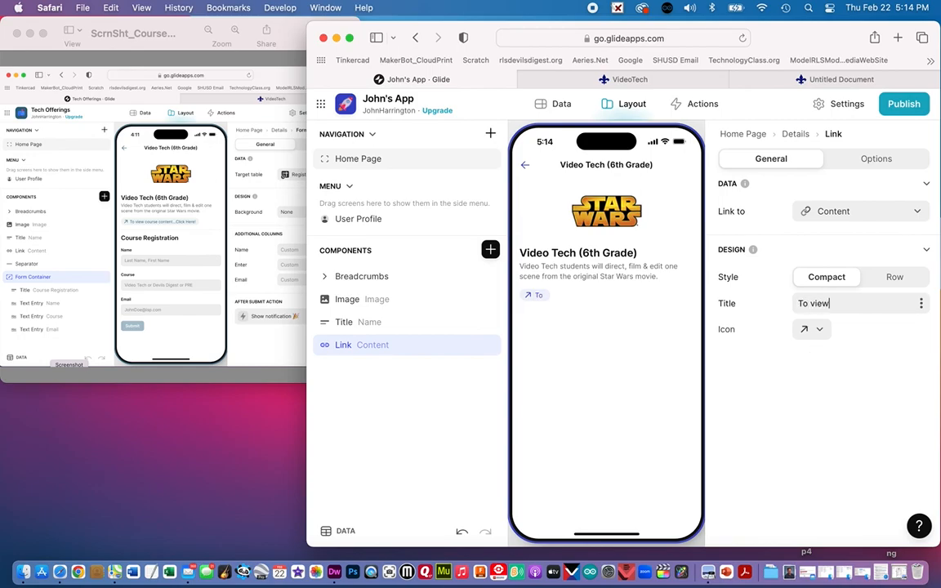
{"action": "type", "text": "cours"}
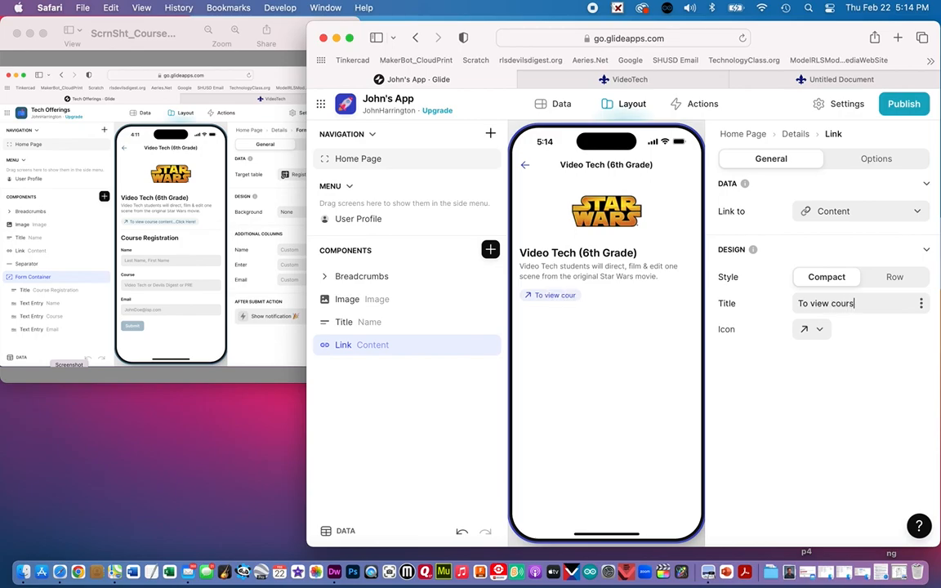
{"action": "type", "text": "e content click"}
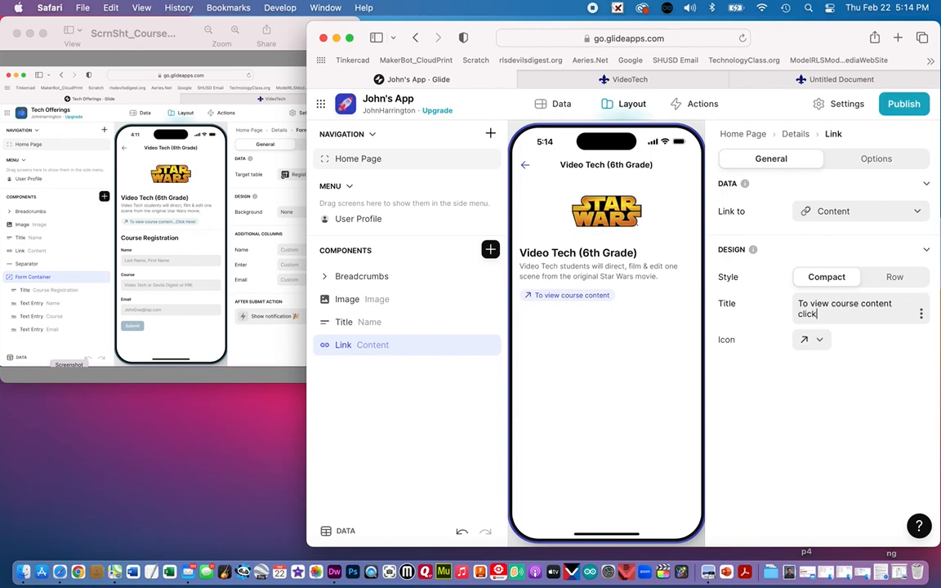
{"action": "key", "text": "Backspace"}
{"action": "type", "text": "..."}
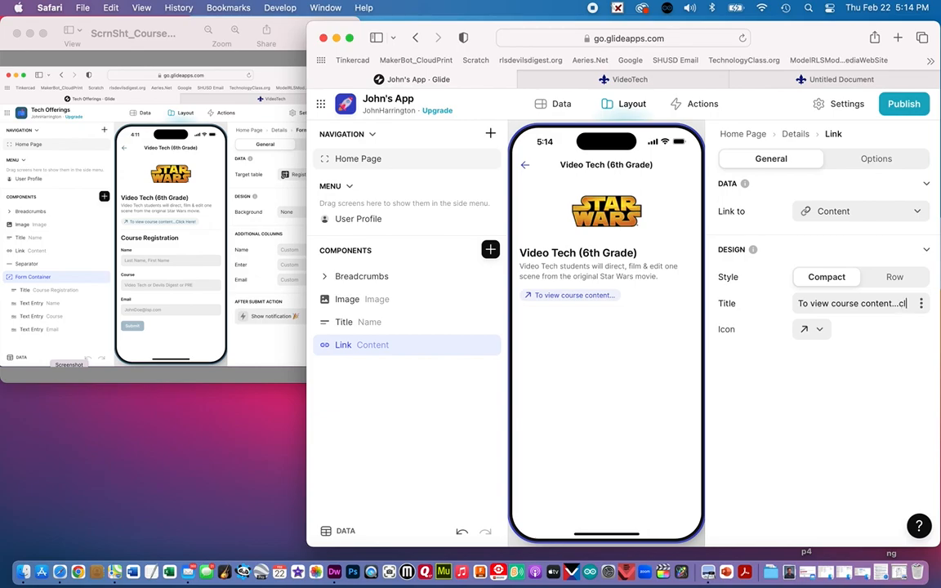
{"action": "type", "text": "click here!"}
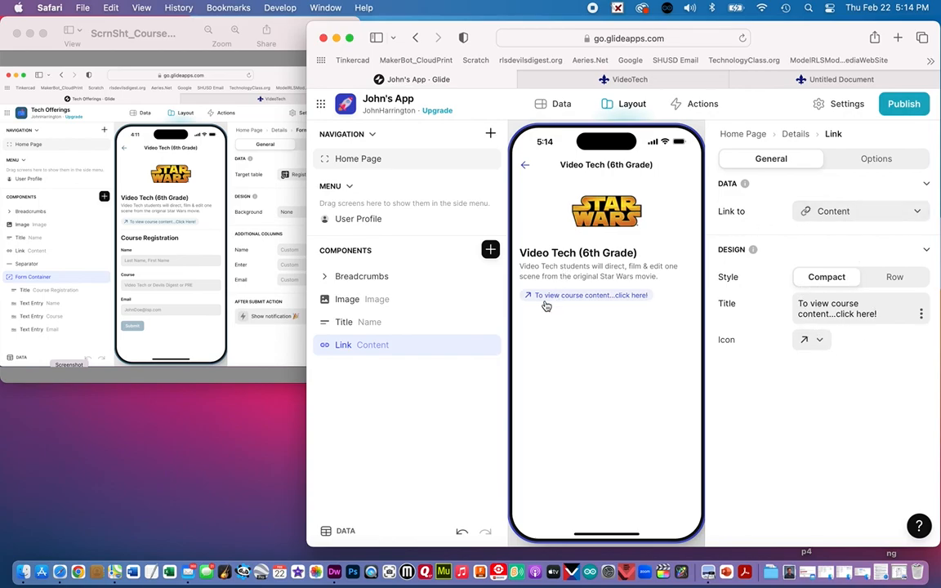
{"action": "mouse_move", "coordinate": [621, 317]}
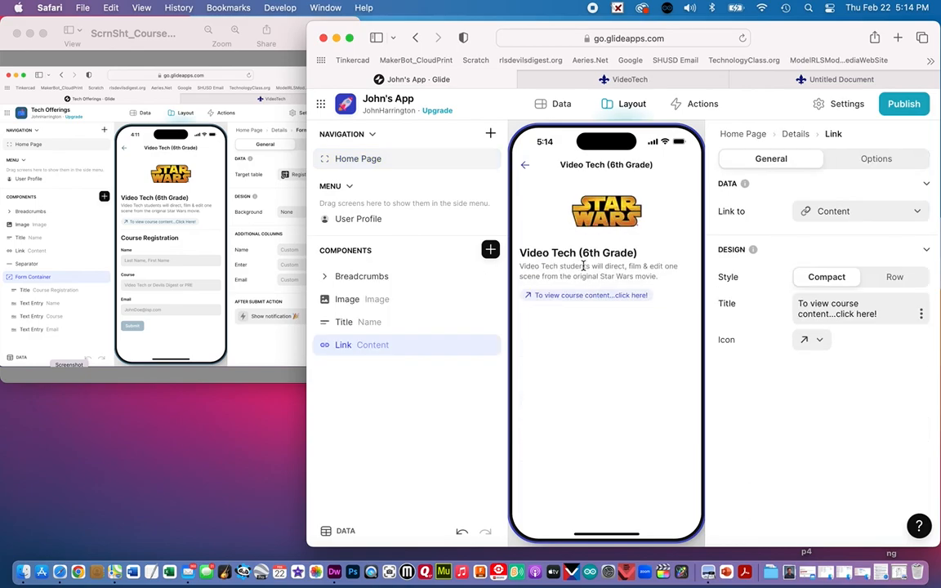
{"action": "mouse_move", "coordinate": [104, 327]}
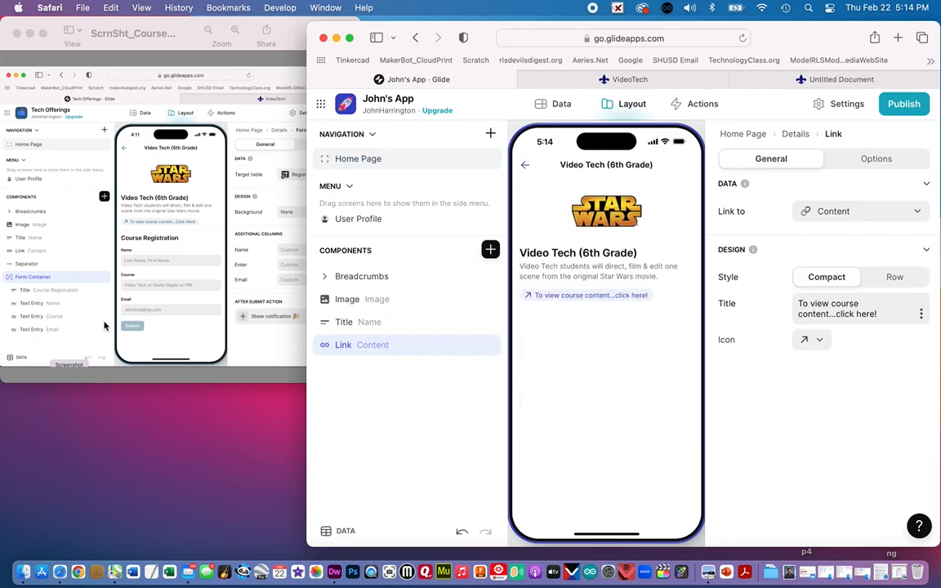
{"action": "mouse_move", "coordinate": [231, 342]}
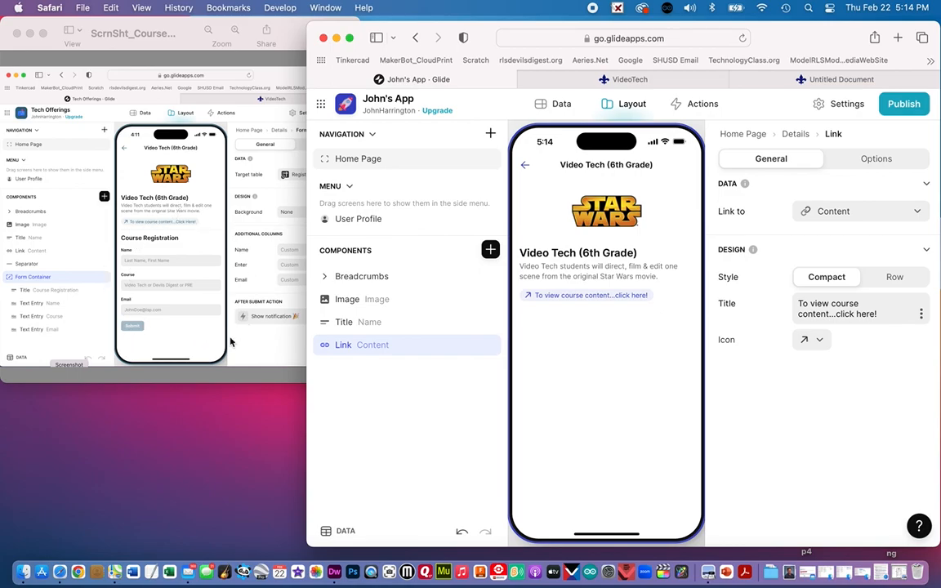